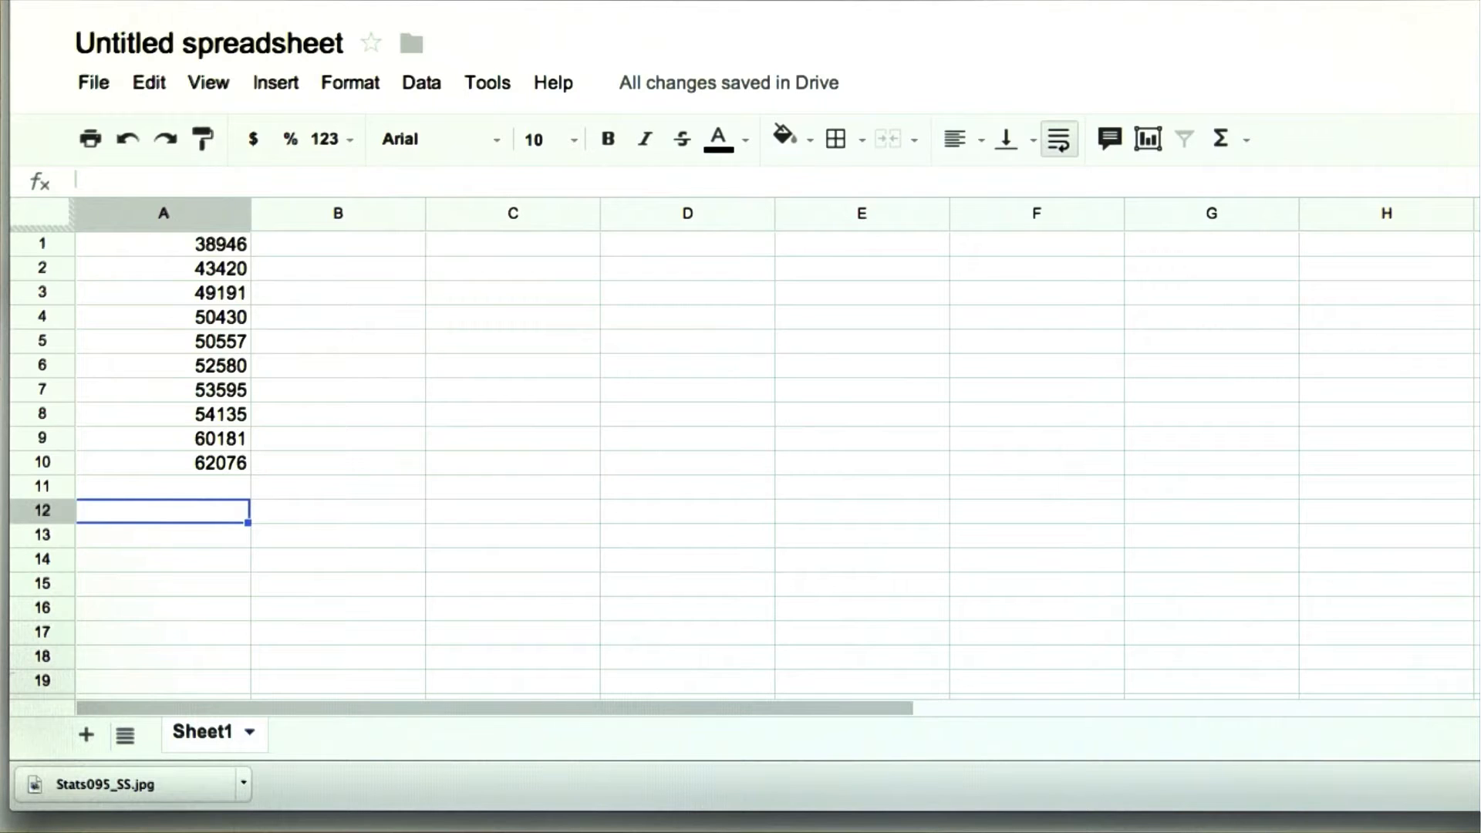
# - Enter =sum(A1:A10) in A12 giving 515111, testing a long a1+...+a10 addition and discarding it
pyautogui.write('=sum(')
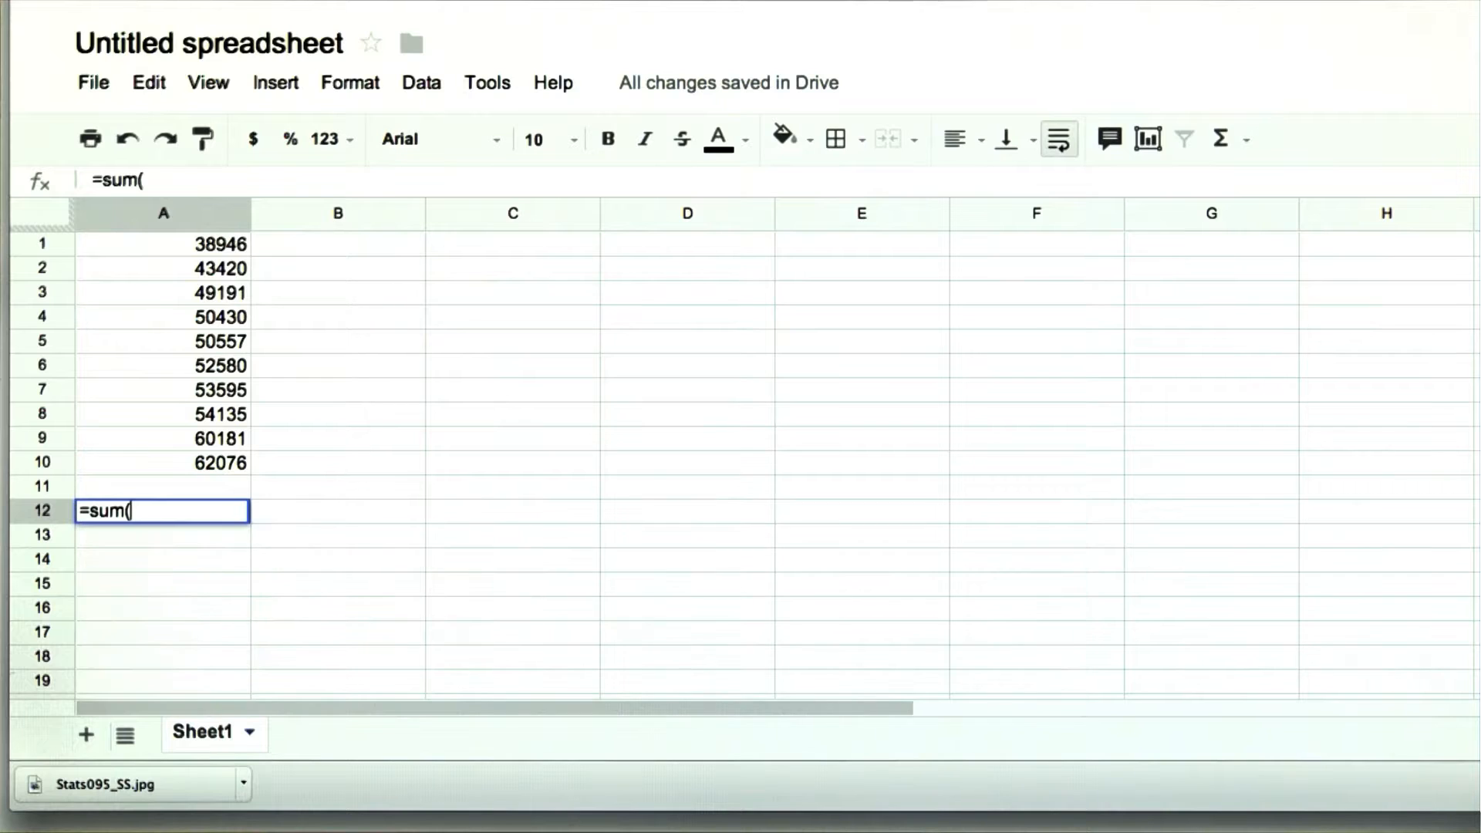
pyautogui.write('a1:a10)')
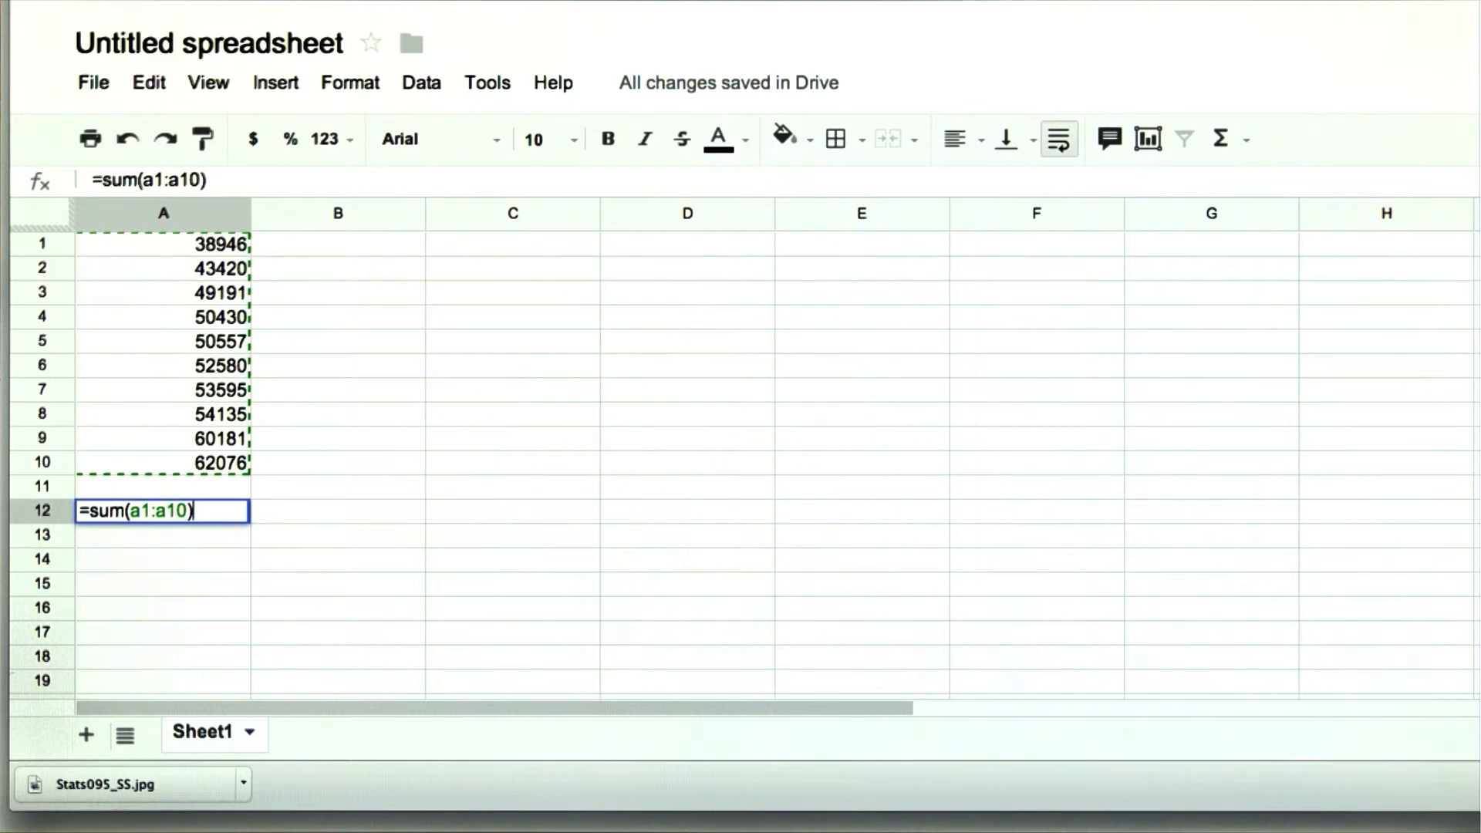
pyautogui.write('=a')
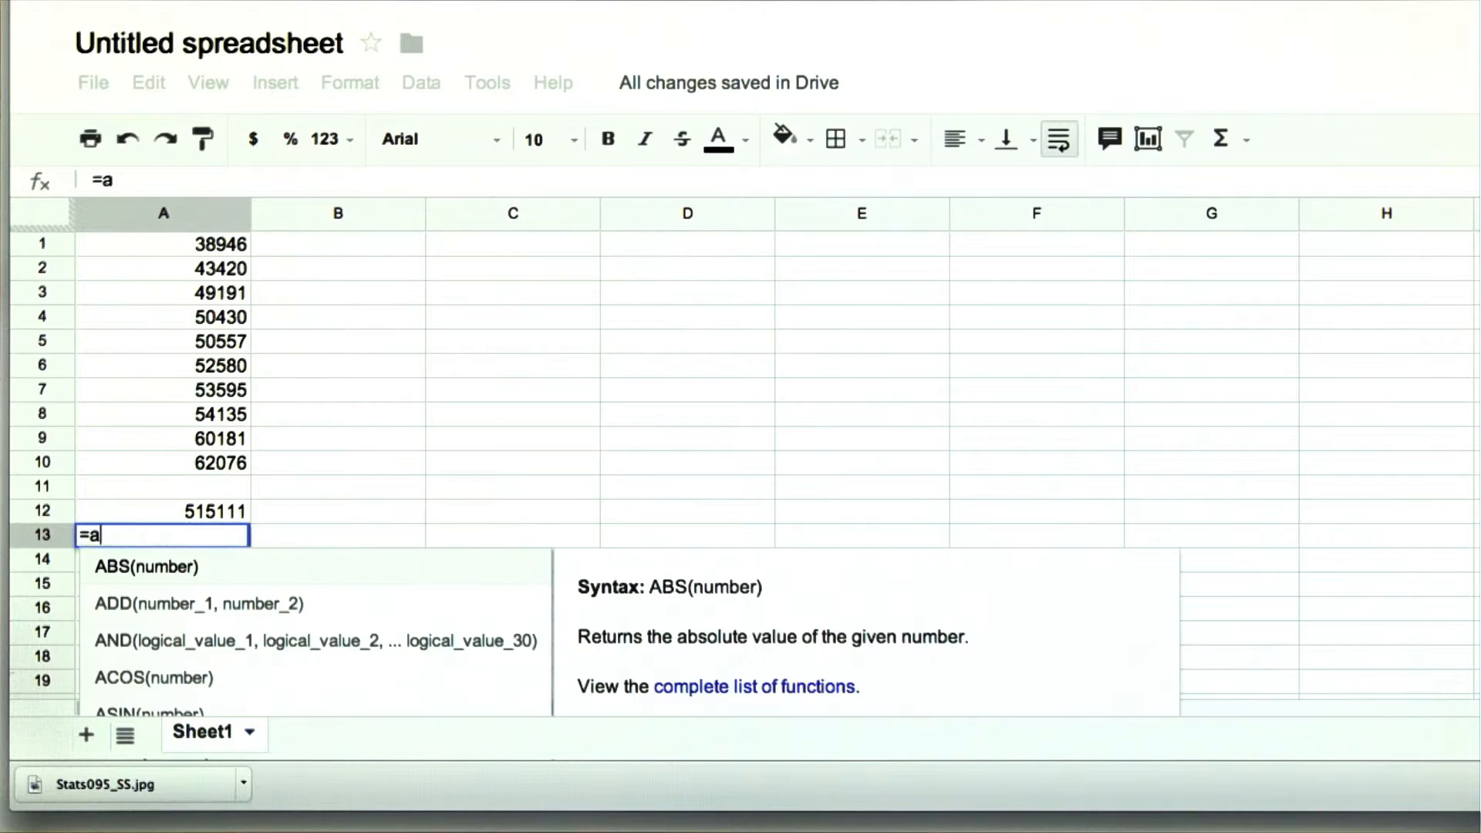
pyautogui.write('1+a2')
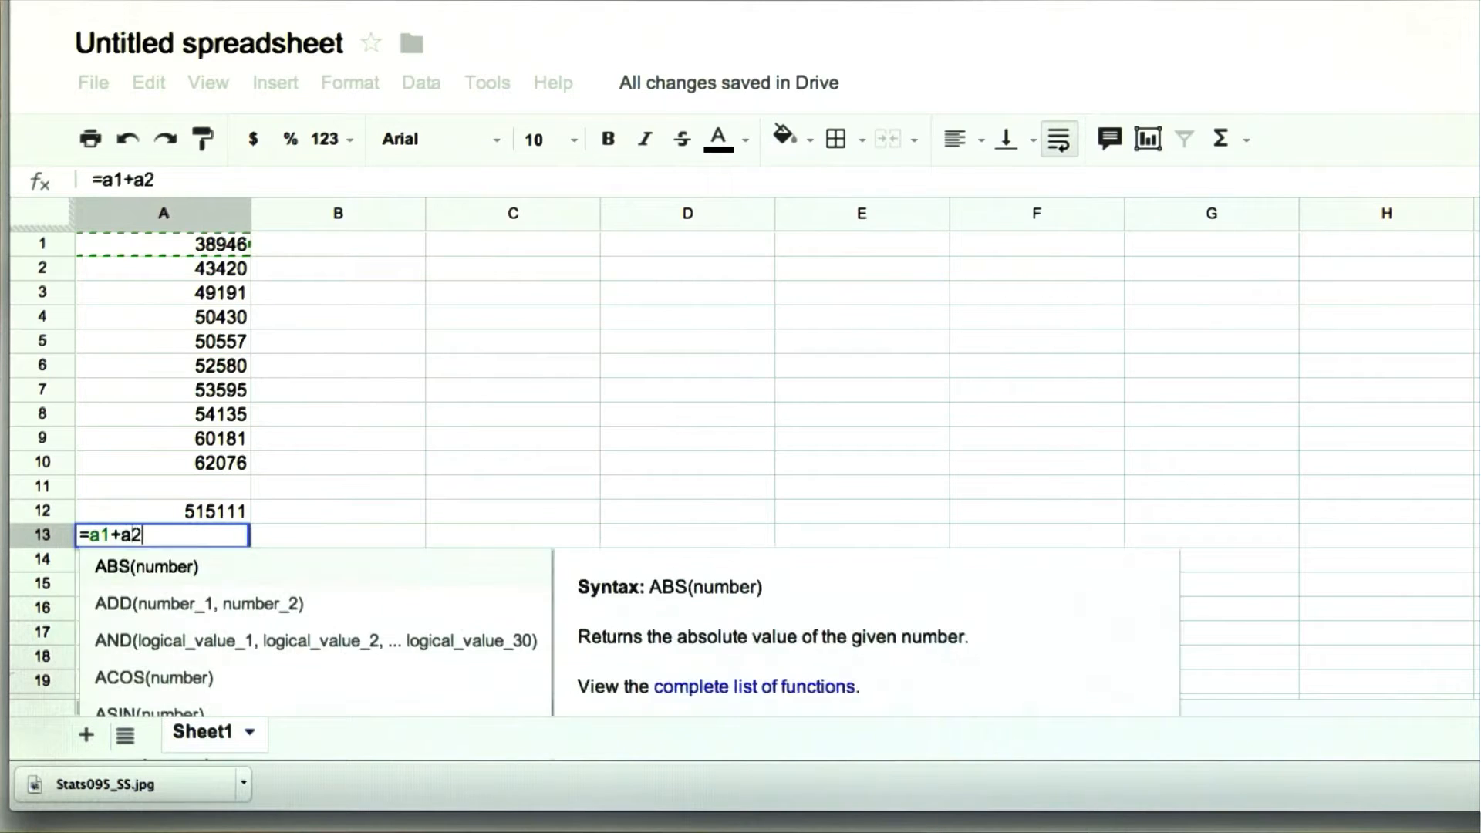
pyautogui.write('+a3')
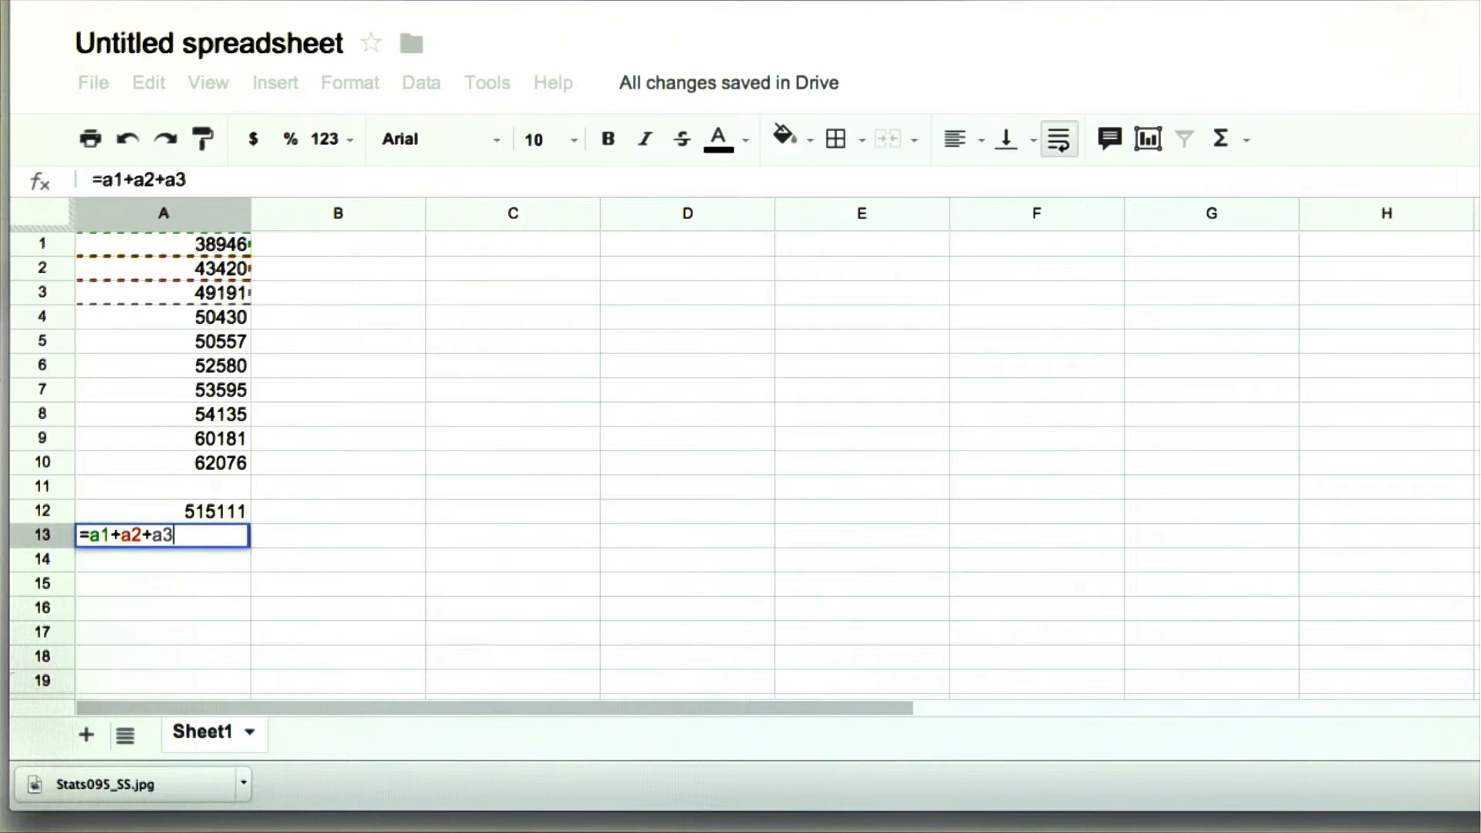
pyautogui.write('+a4+a5+a6+a7+a8+a9+a1')
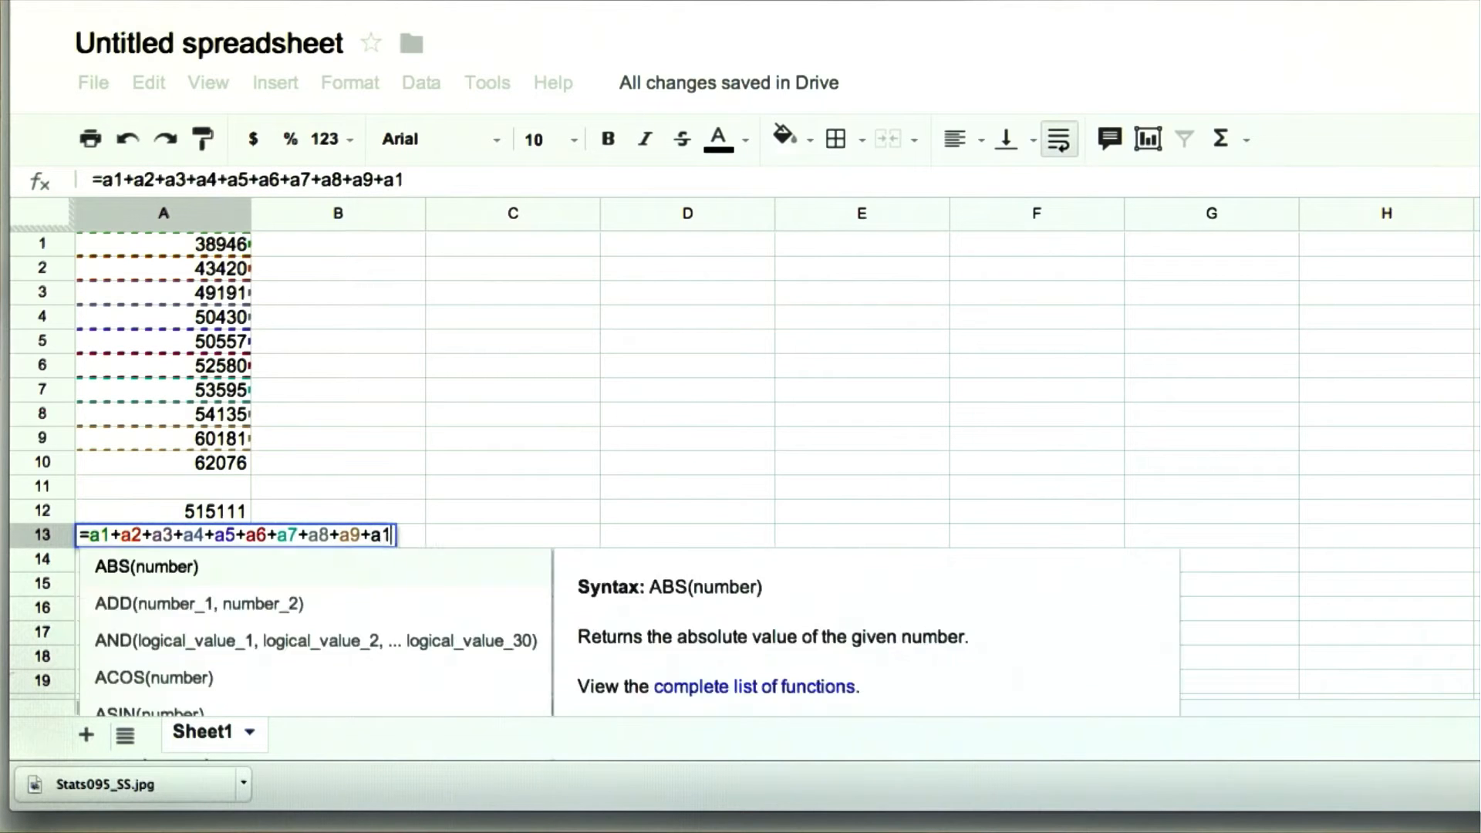
pyautogui.press('enter')
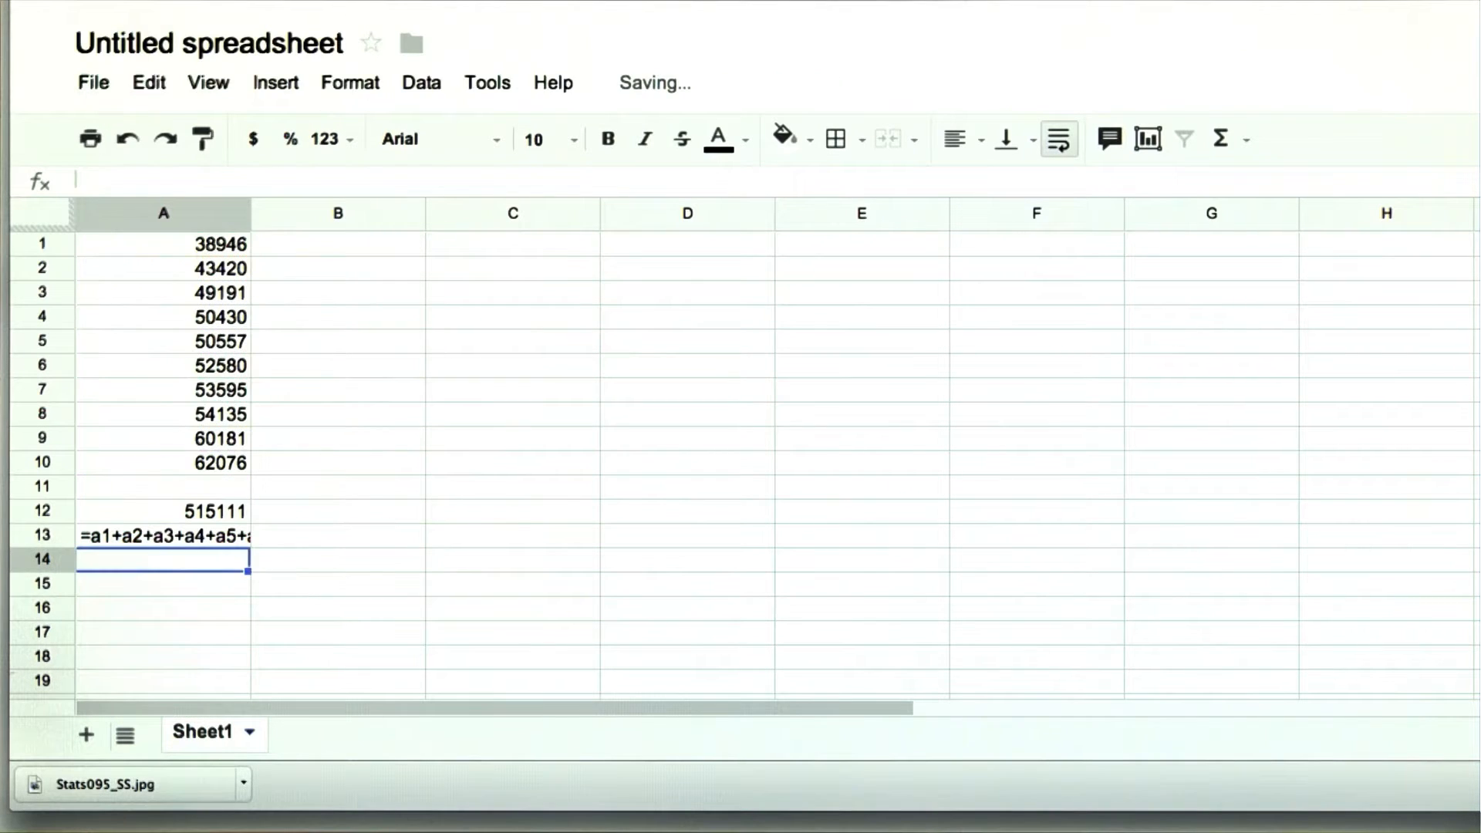
pyautogui.press('Enter')
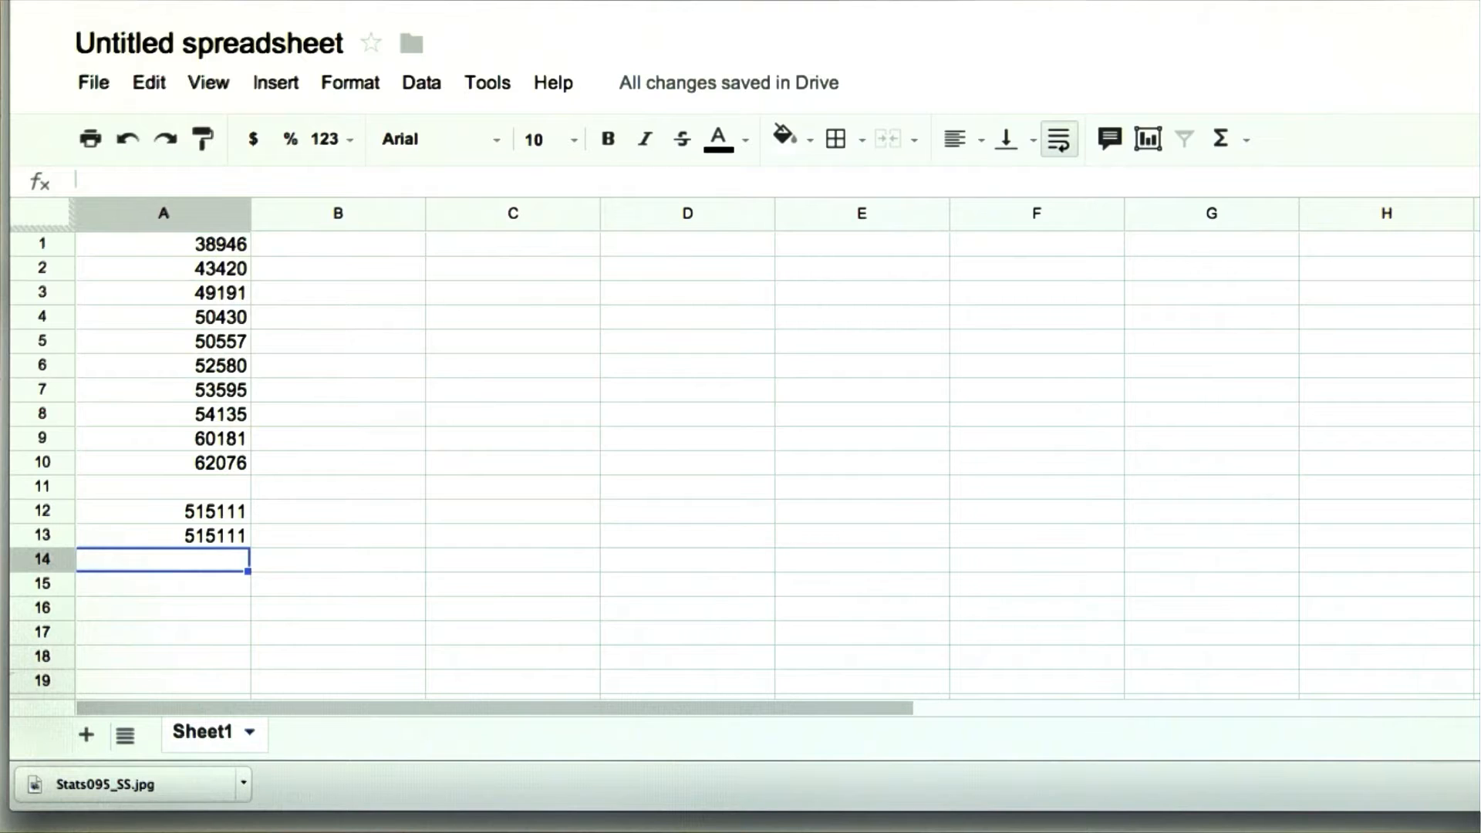
pyautogui.moveTo(222, 288)
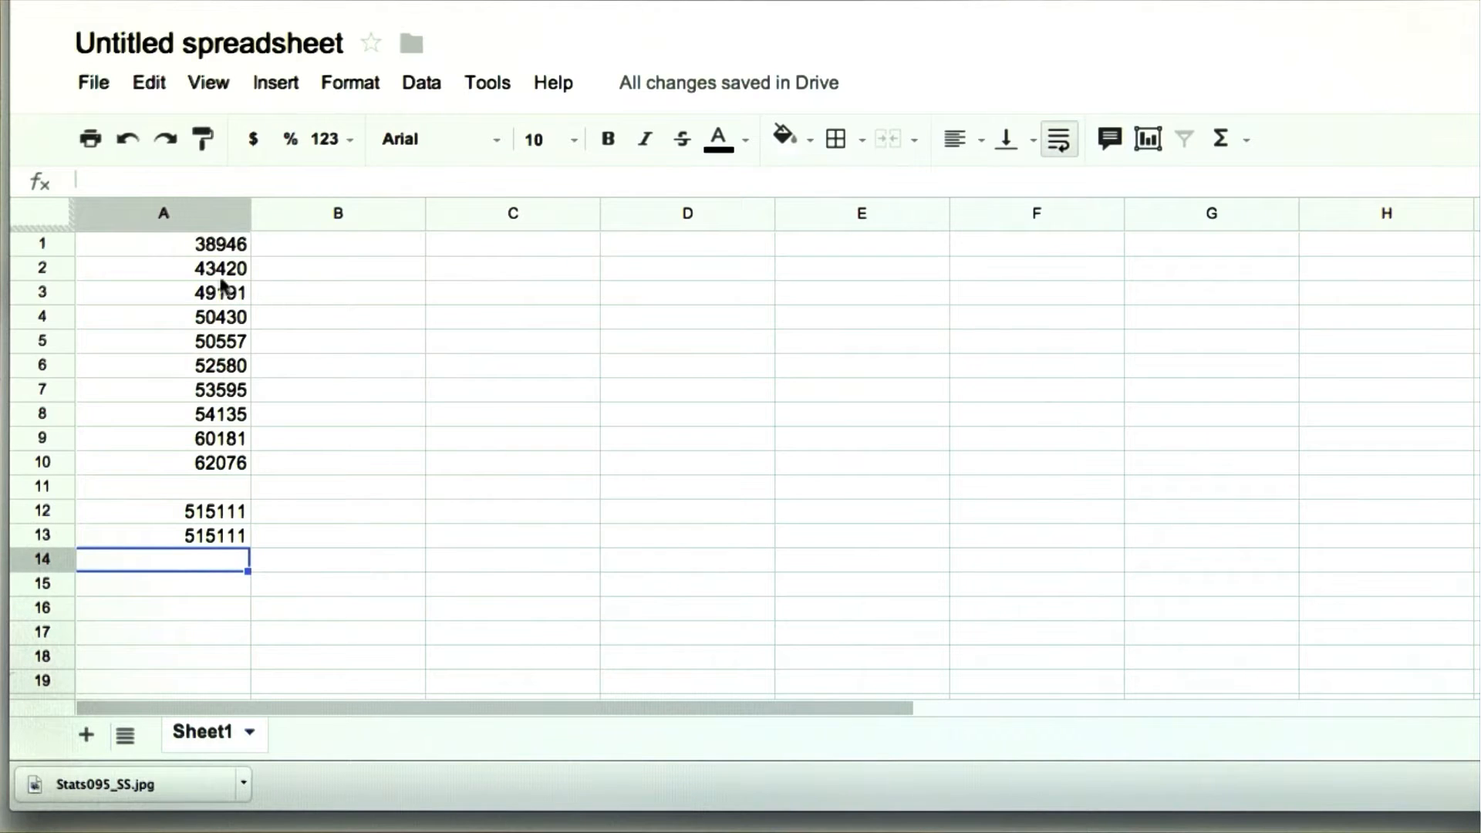
pyautogui.write('=sum(A1:A10)')
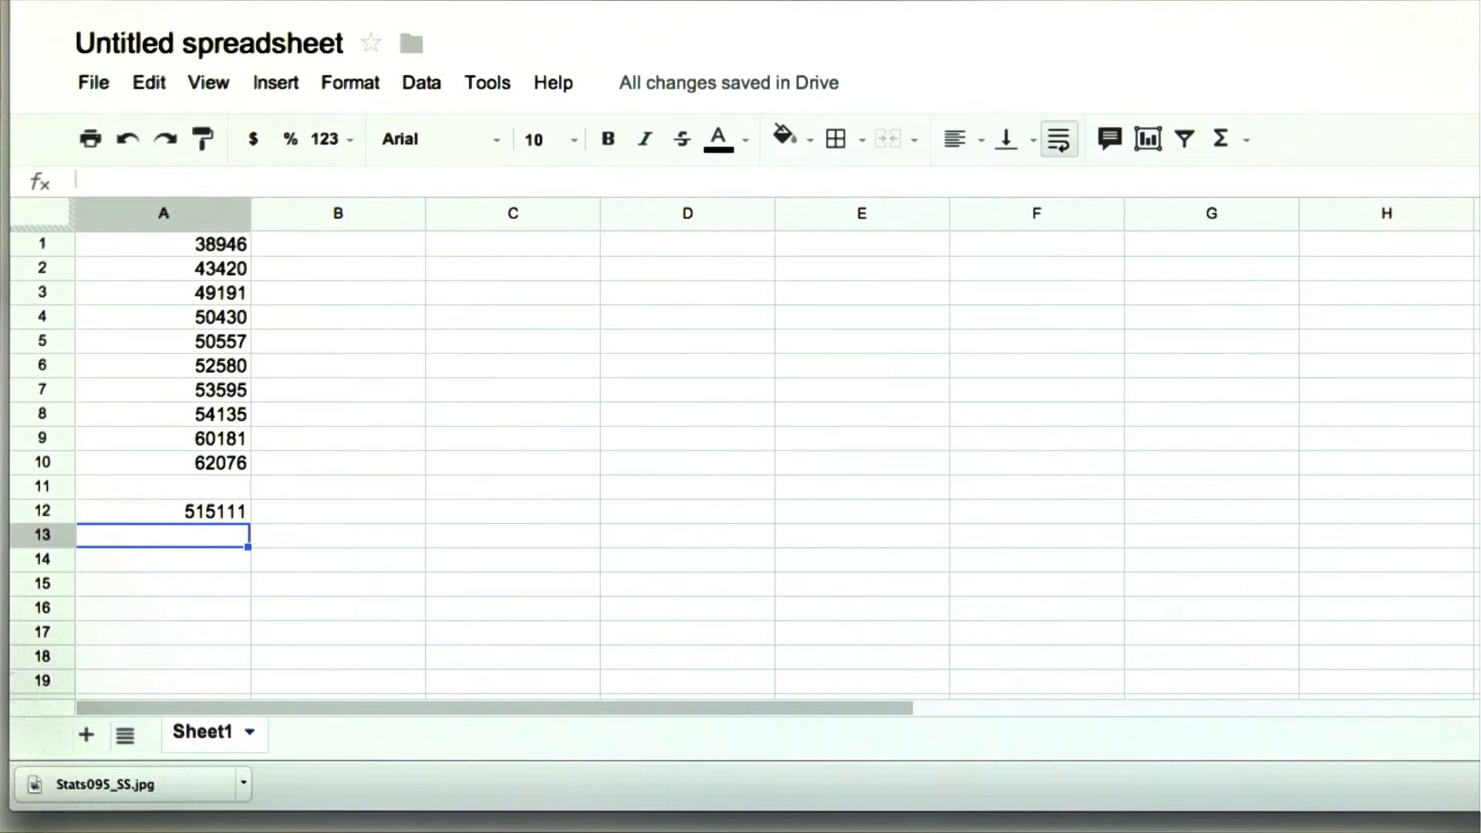
# - Enter =sum(a1:a10)/10 in A13 to get the mean 51511.1
pyautogui.write('=sum(a1:')
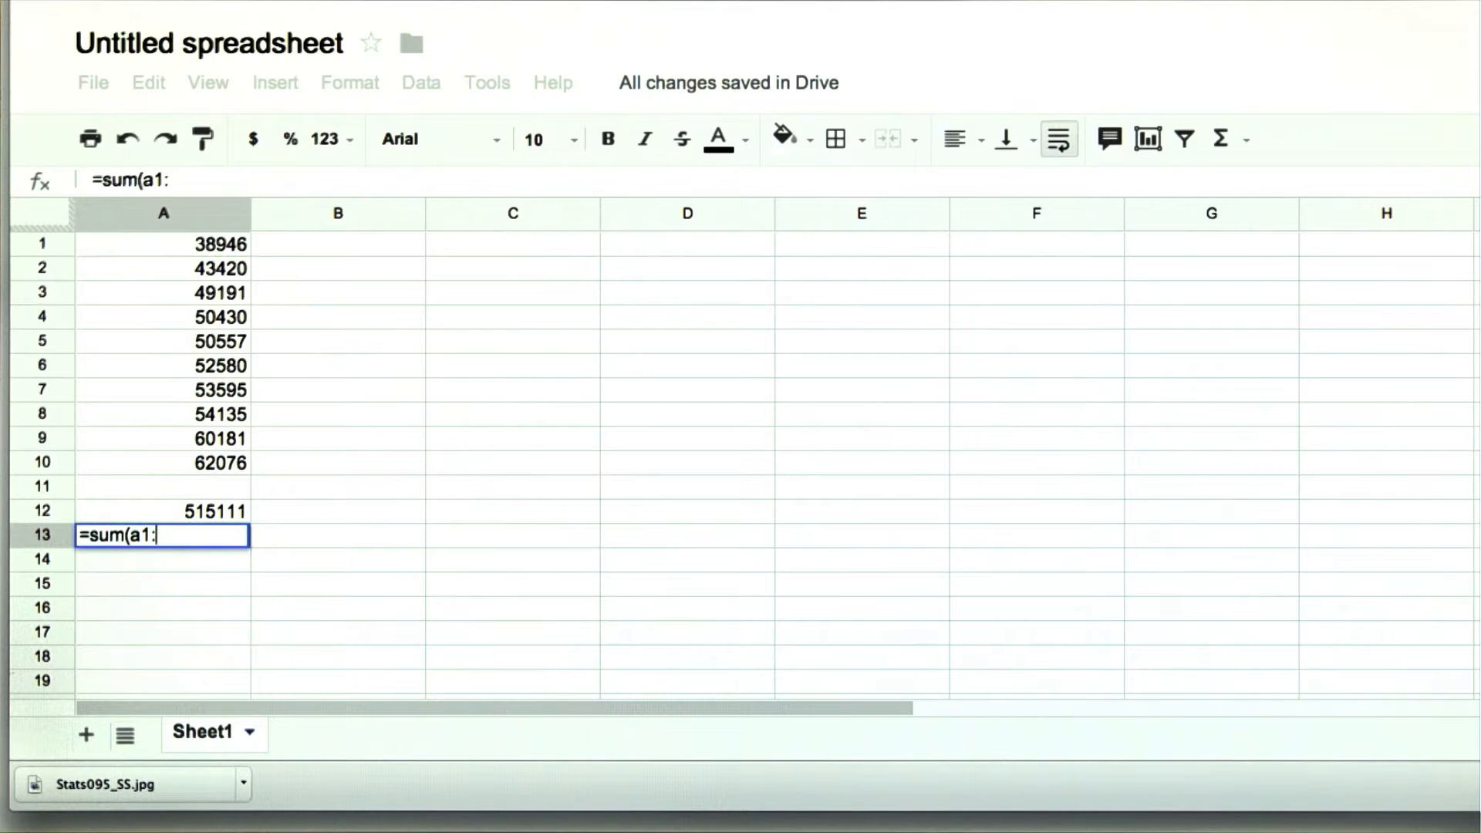
pyautogui.write('a10)')
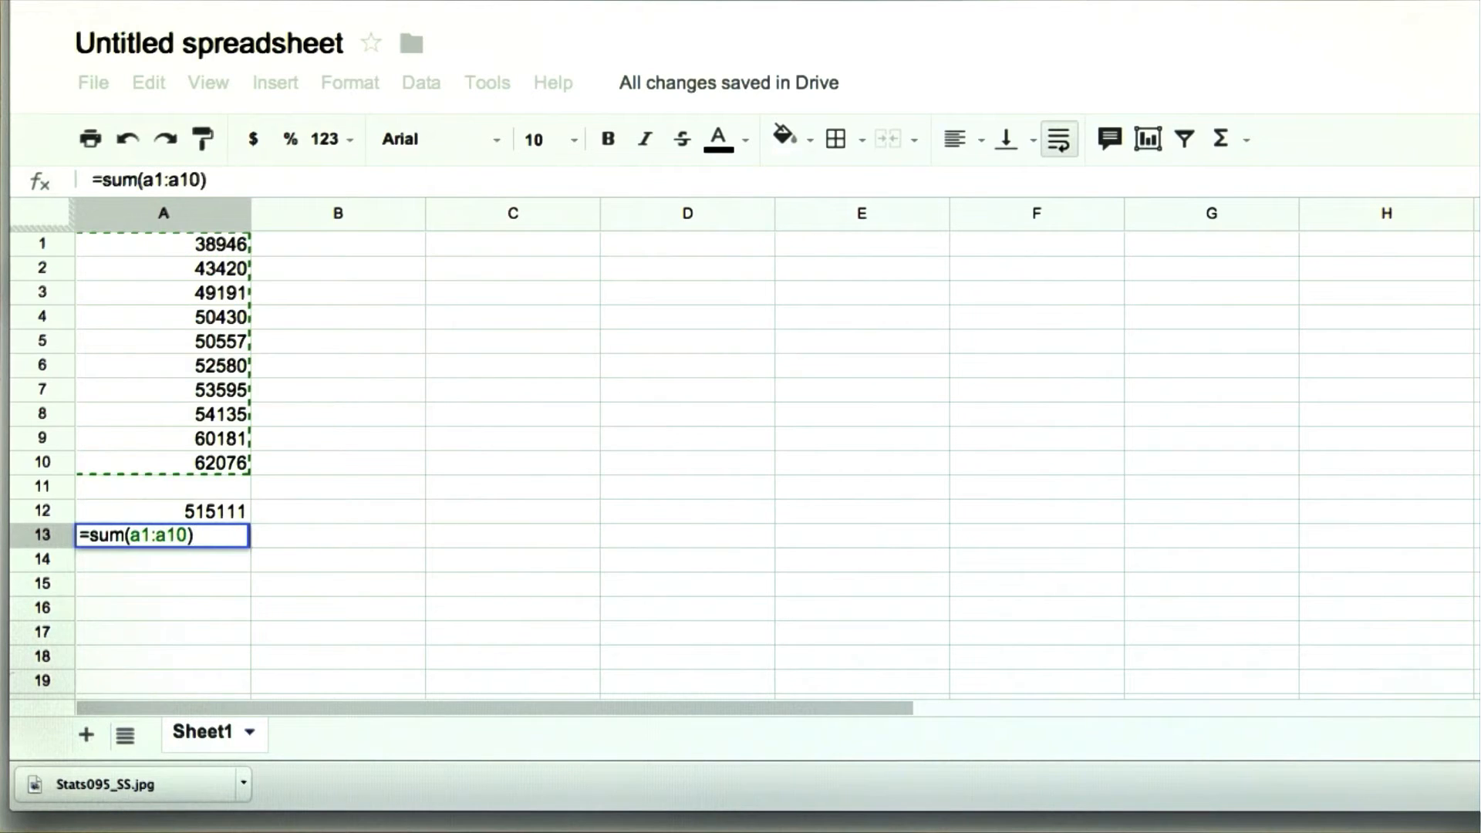
pyautogui.write('/10')
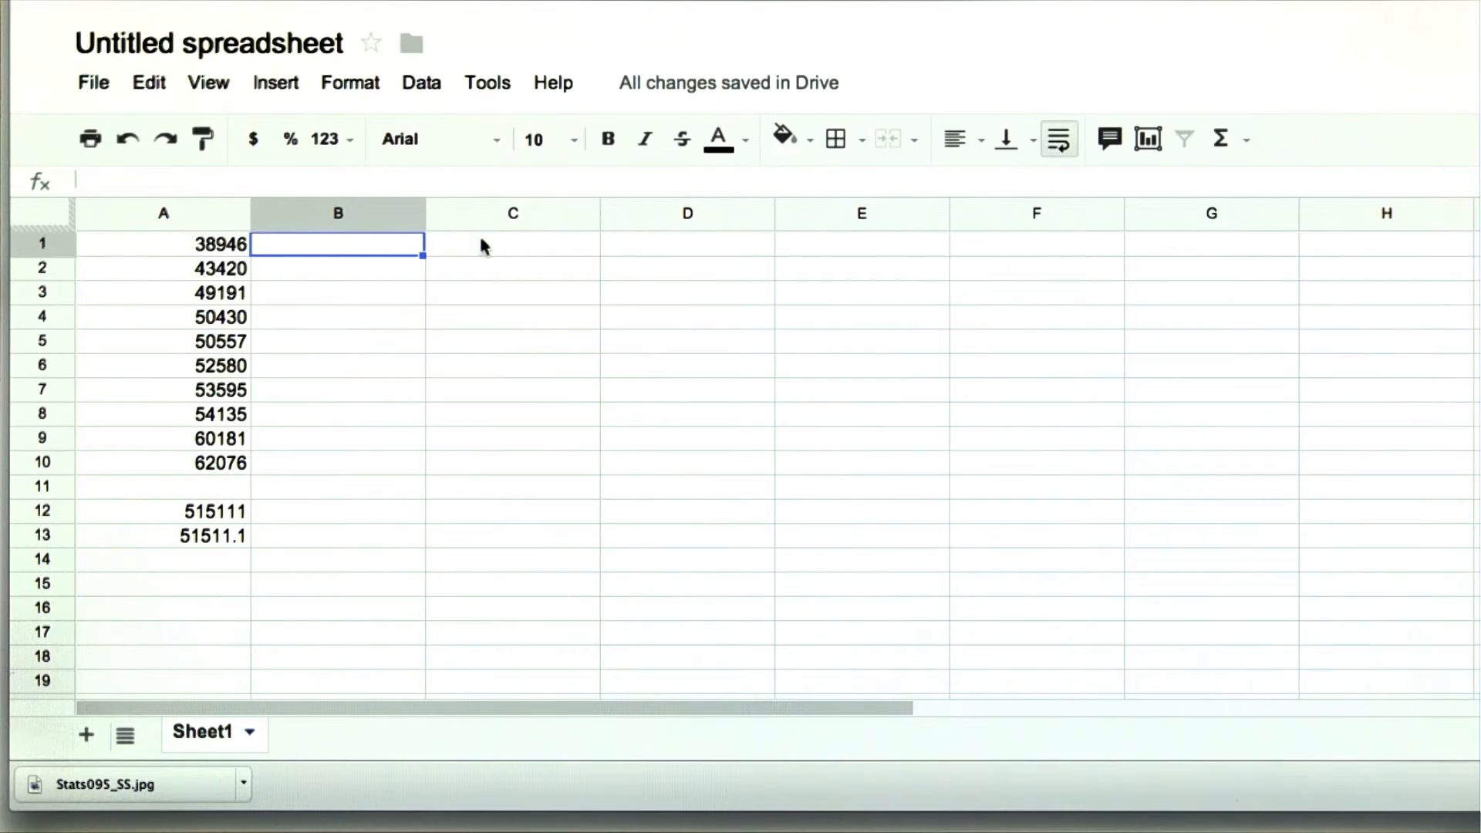
# - Enter =A1-51511.1 in B1 and fill the deviation formula down through B10
pyautogui.write('=a')
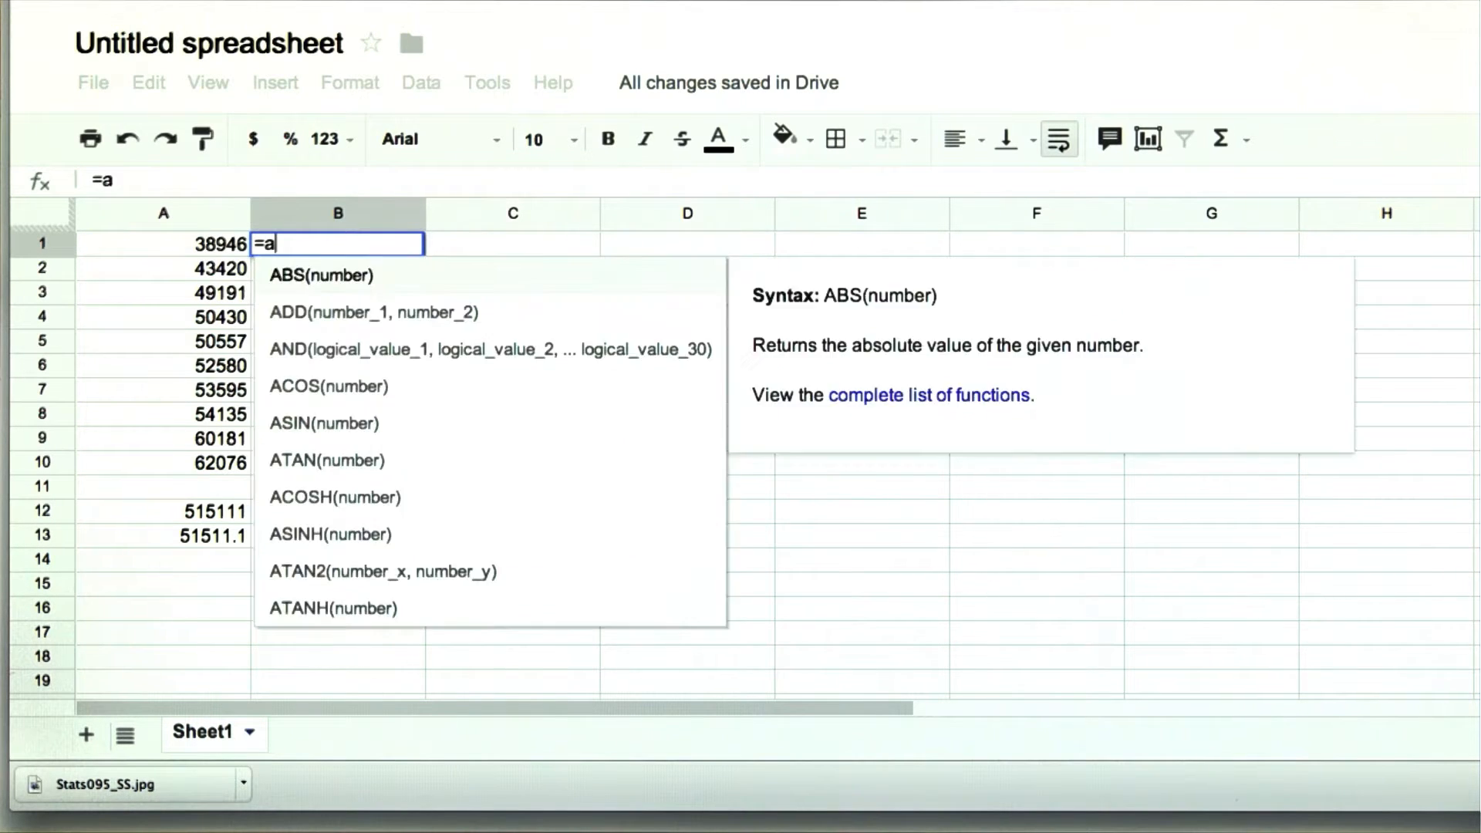
pyautogui.write('1-')
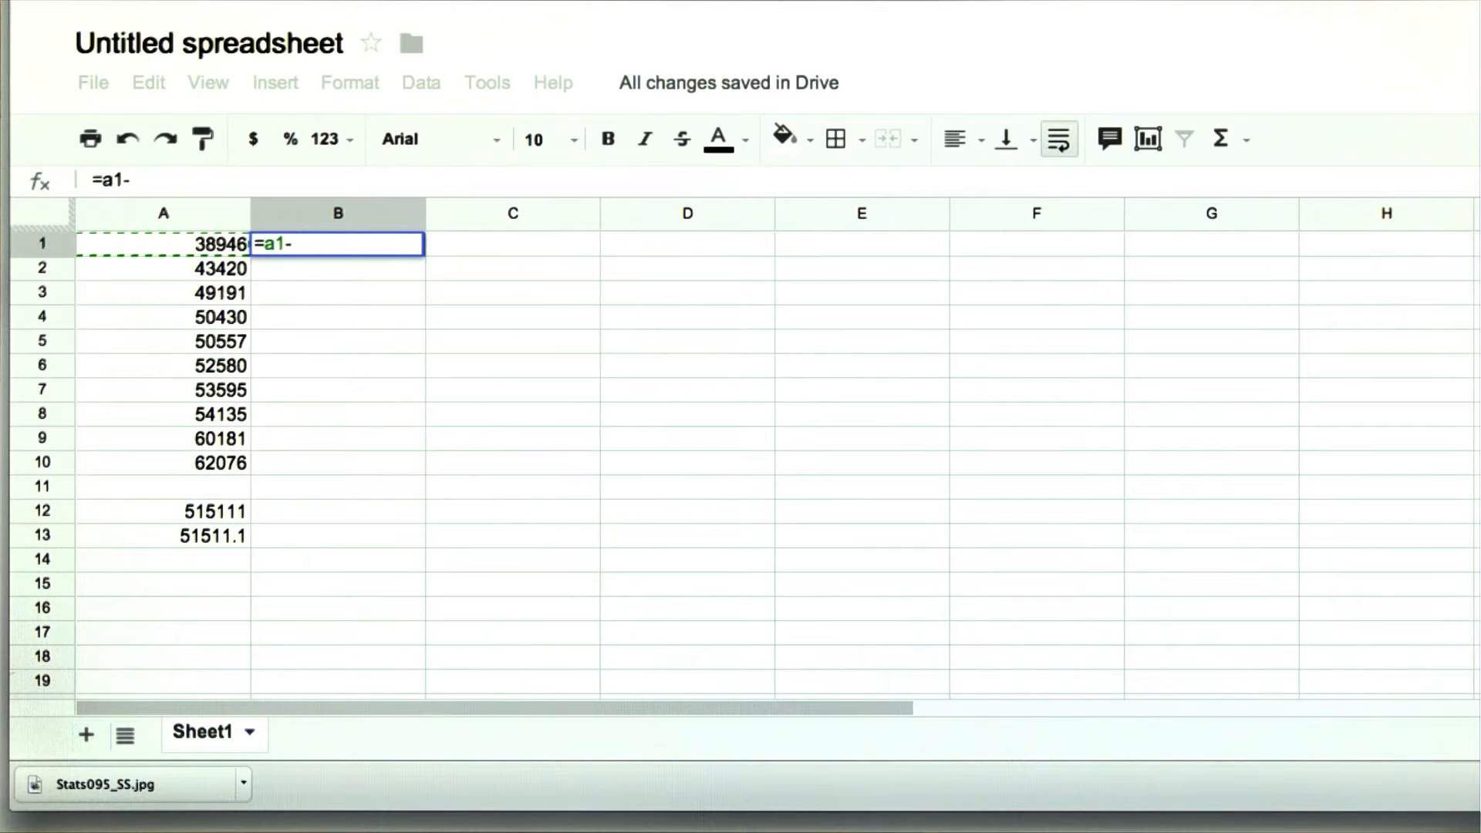
pyautogui.write('51511.')
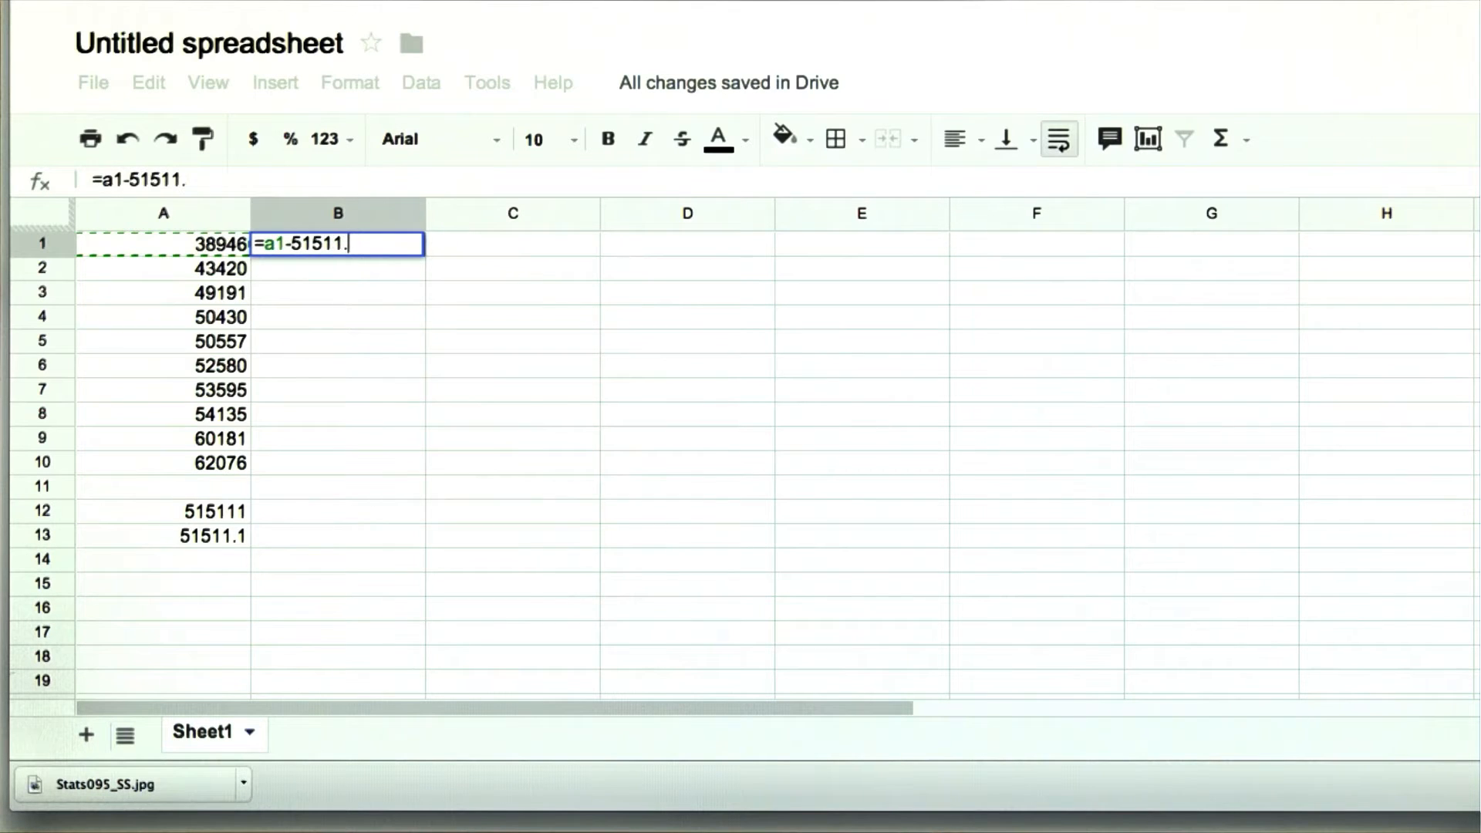
pyautogui.write('1')
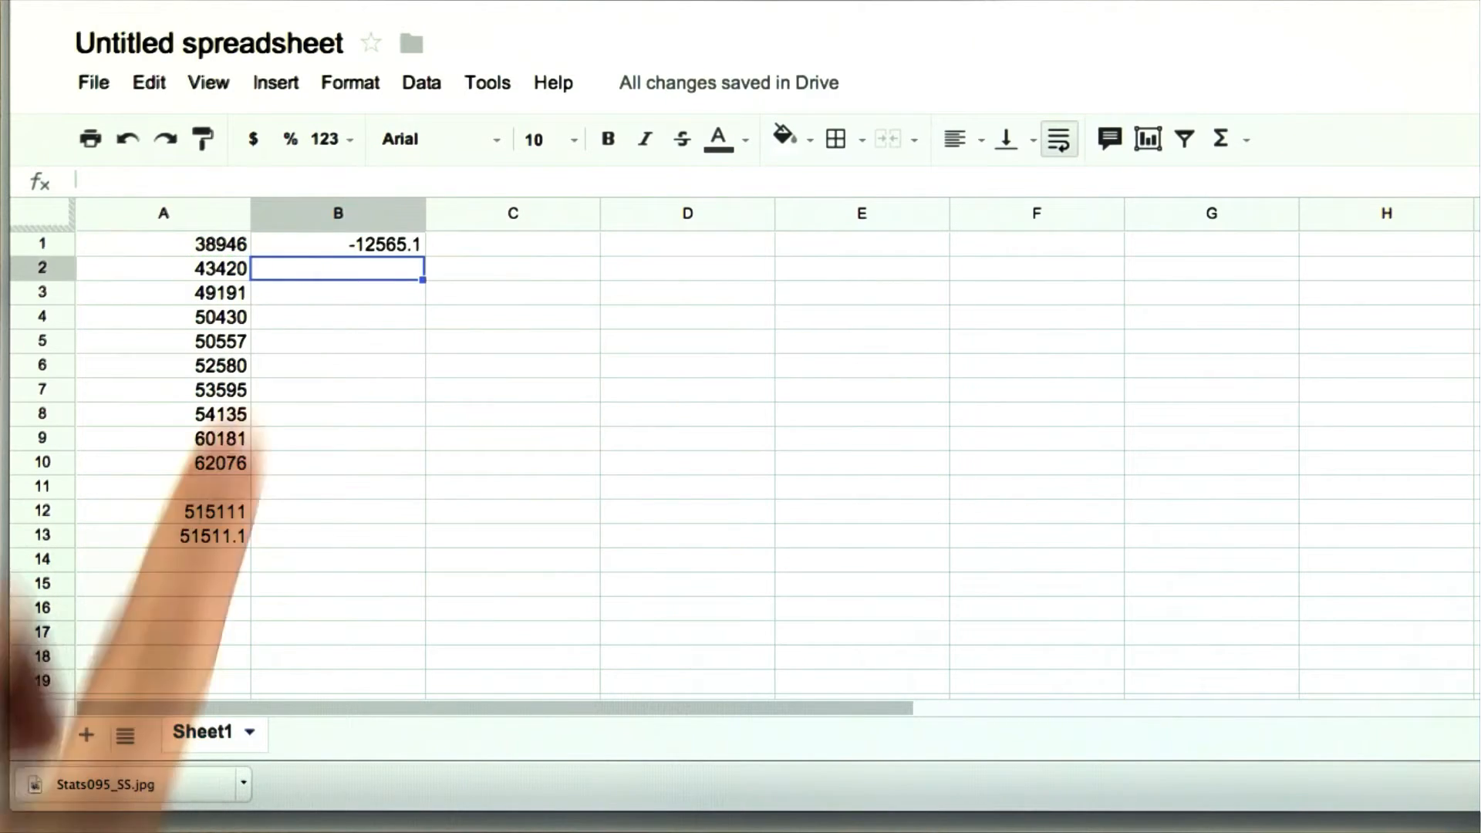
pyautogui.write('=')
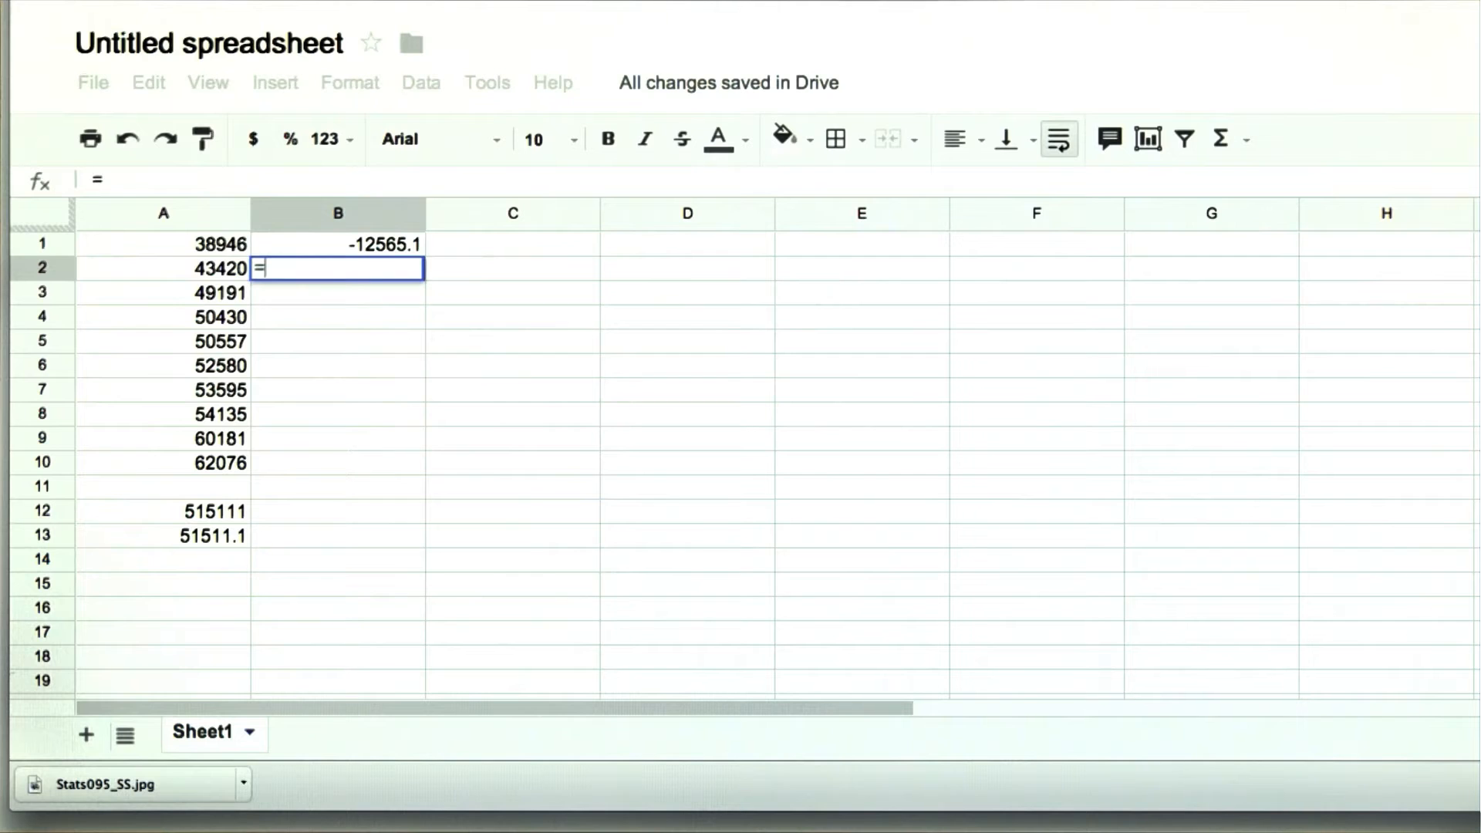
pyautogui.write('a2-')
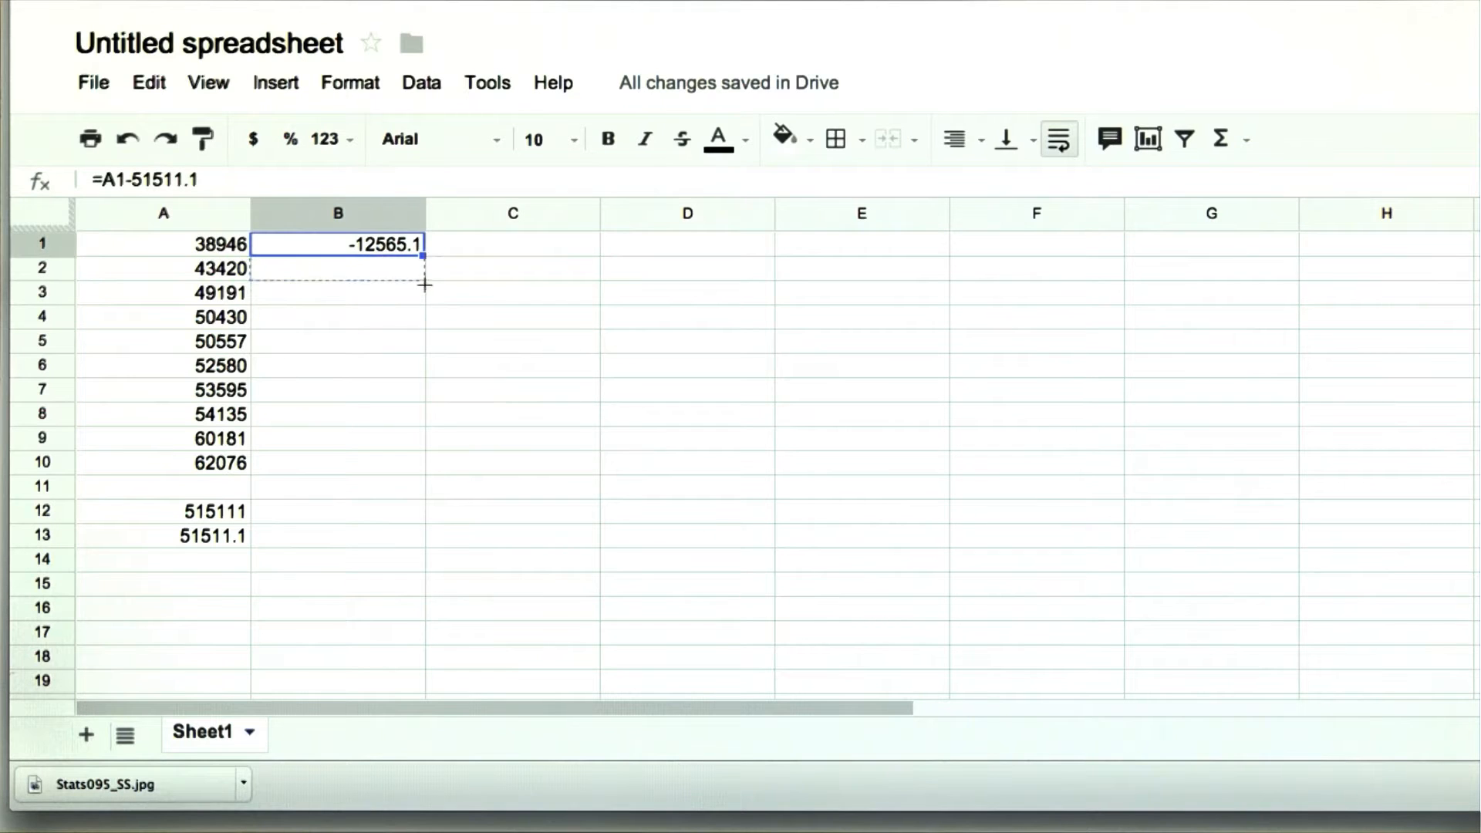
pyautogui.moveTo(424, 255); pyautogui.dragTo(422, 472)
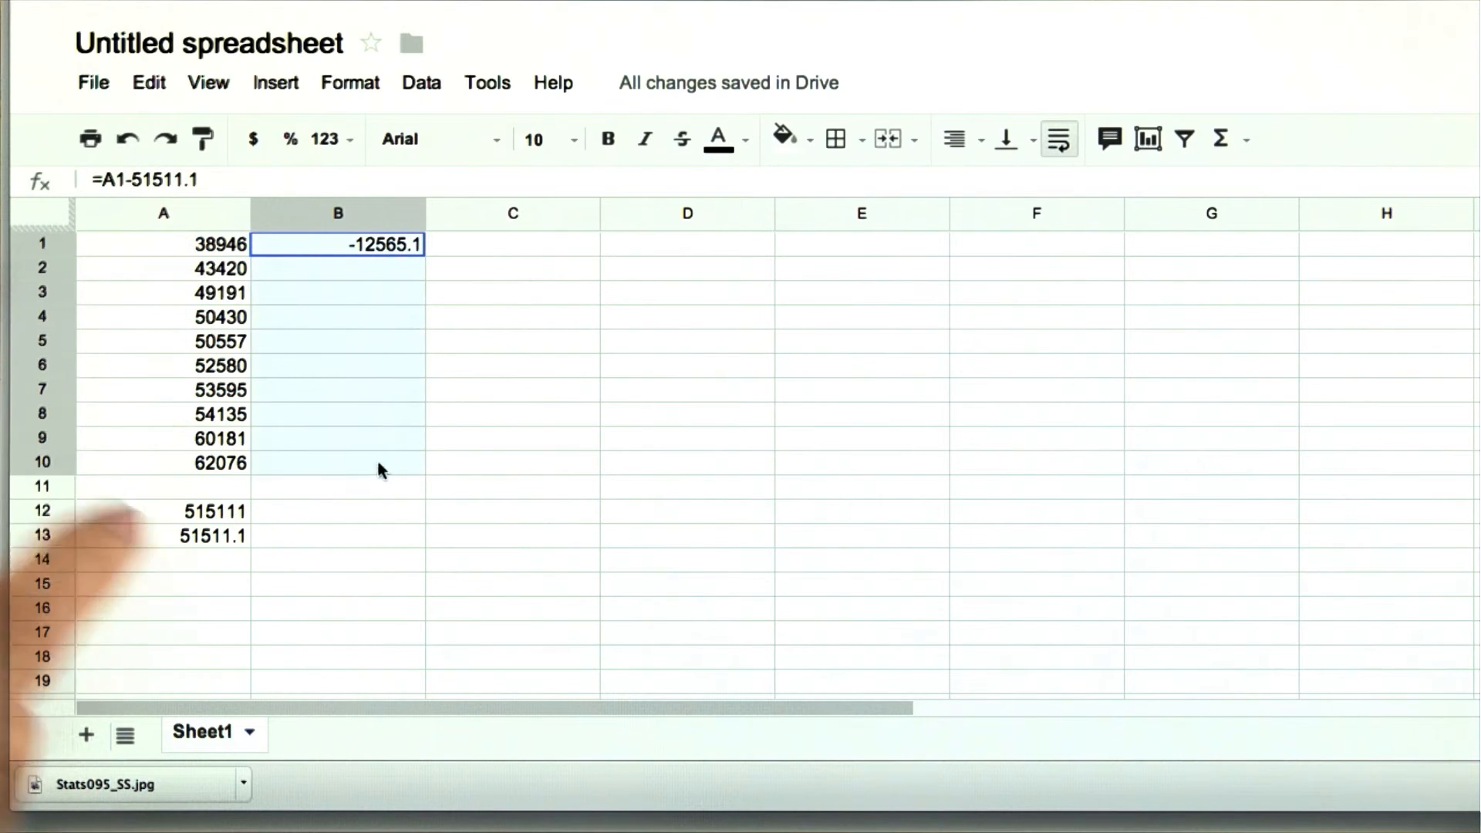
pyautogui.moveTo(338, 243); pyautogui.dragTo(337, 463)
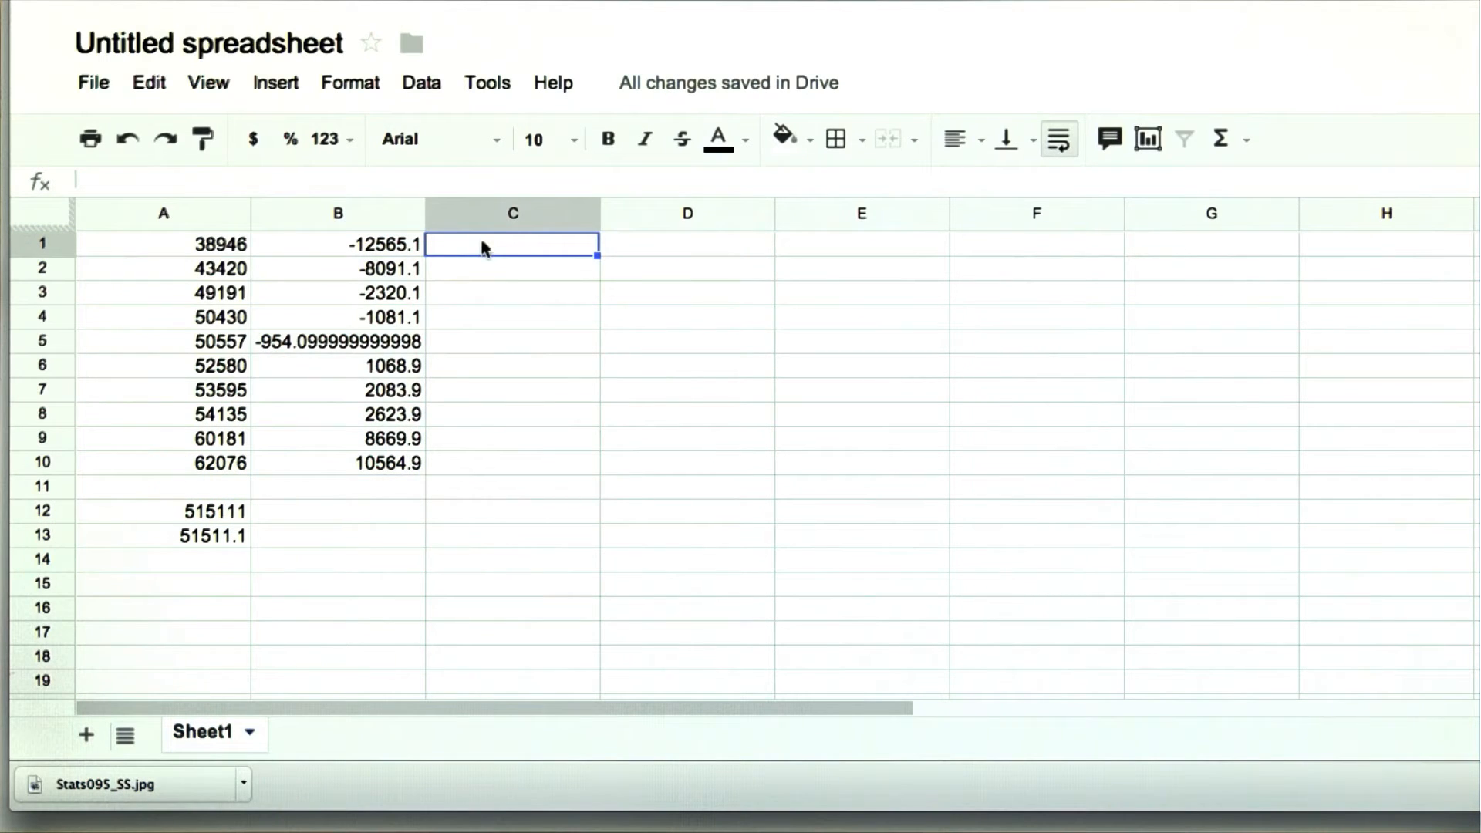
# - Enter =b1^2 in C1 as the squared deviation formula for column C
pyautogui.write('=')
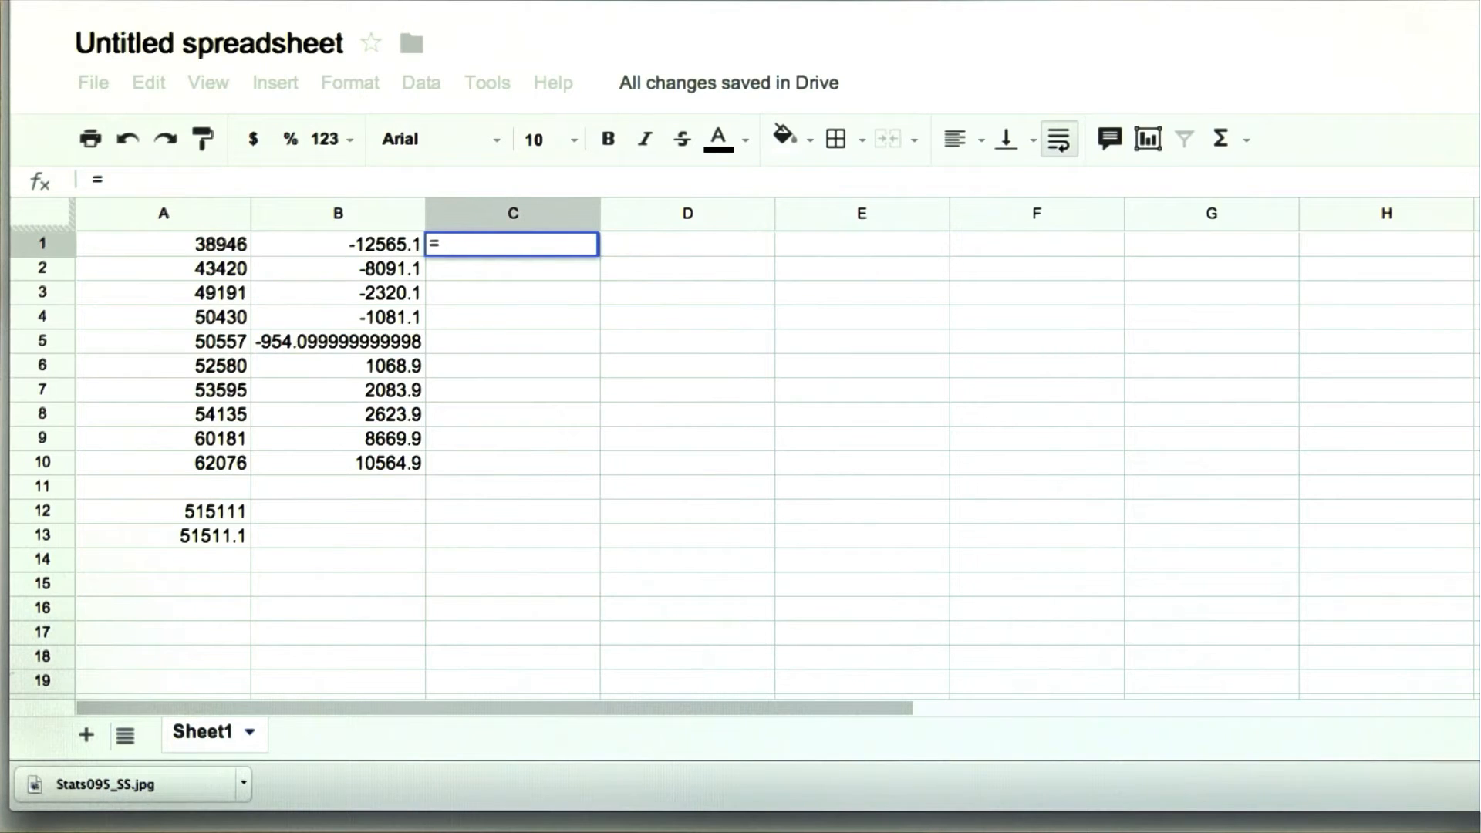
pyautogui.write('b1')
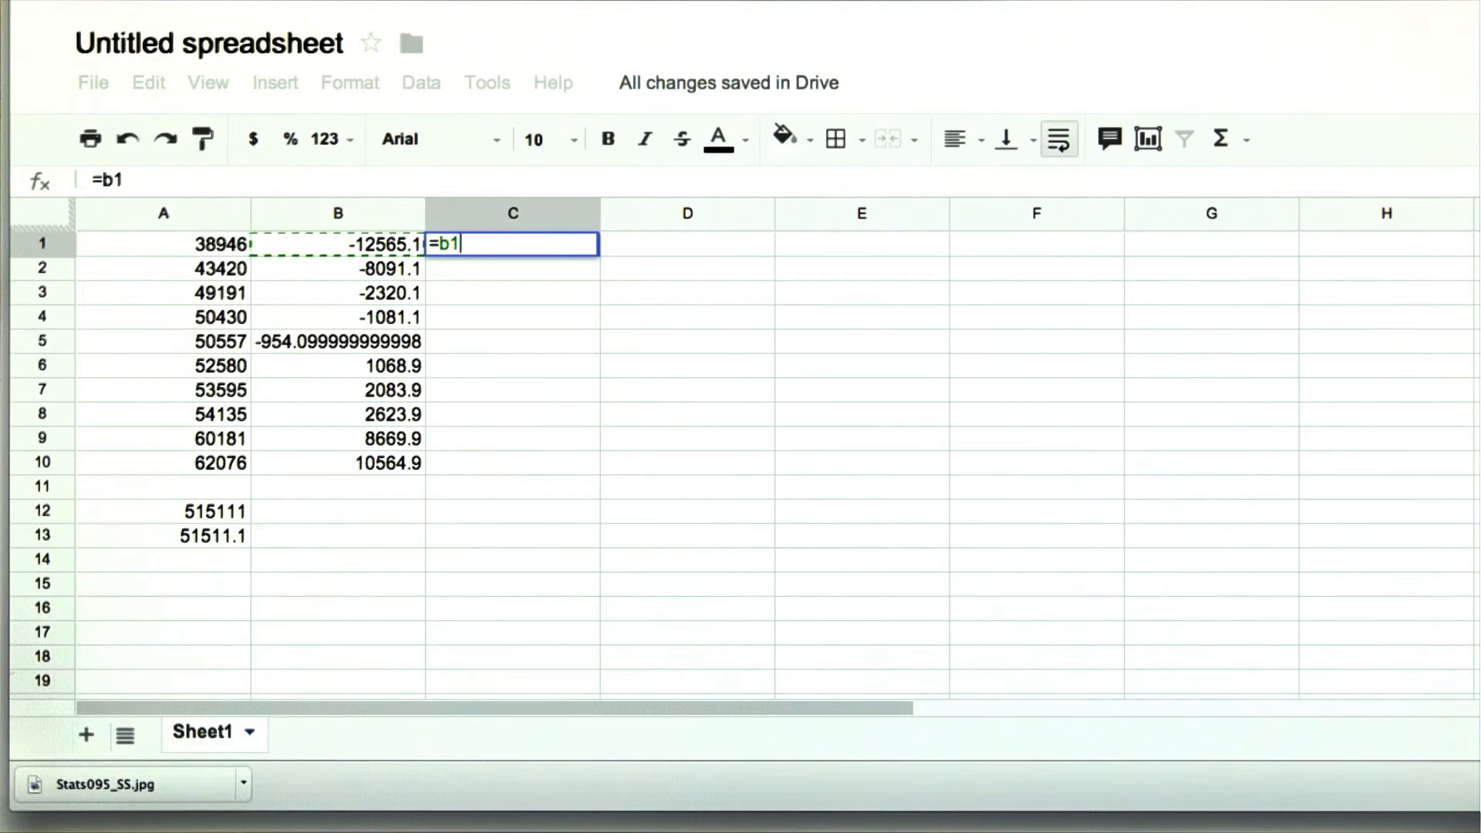
pyautogui.write('^2')
pyautogui.click(512, 511)
pyautogui.write('variance ')
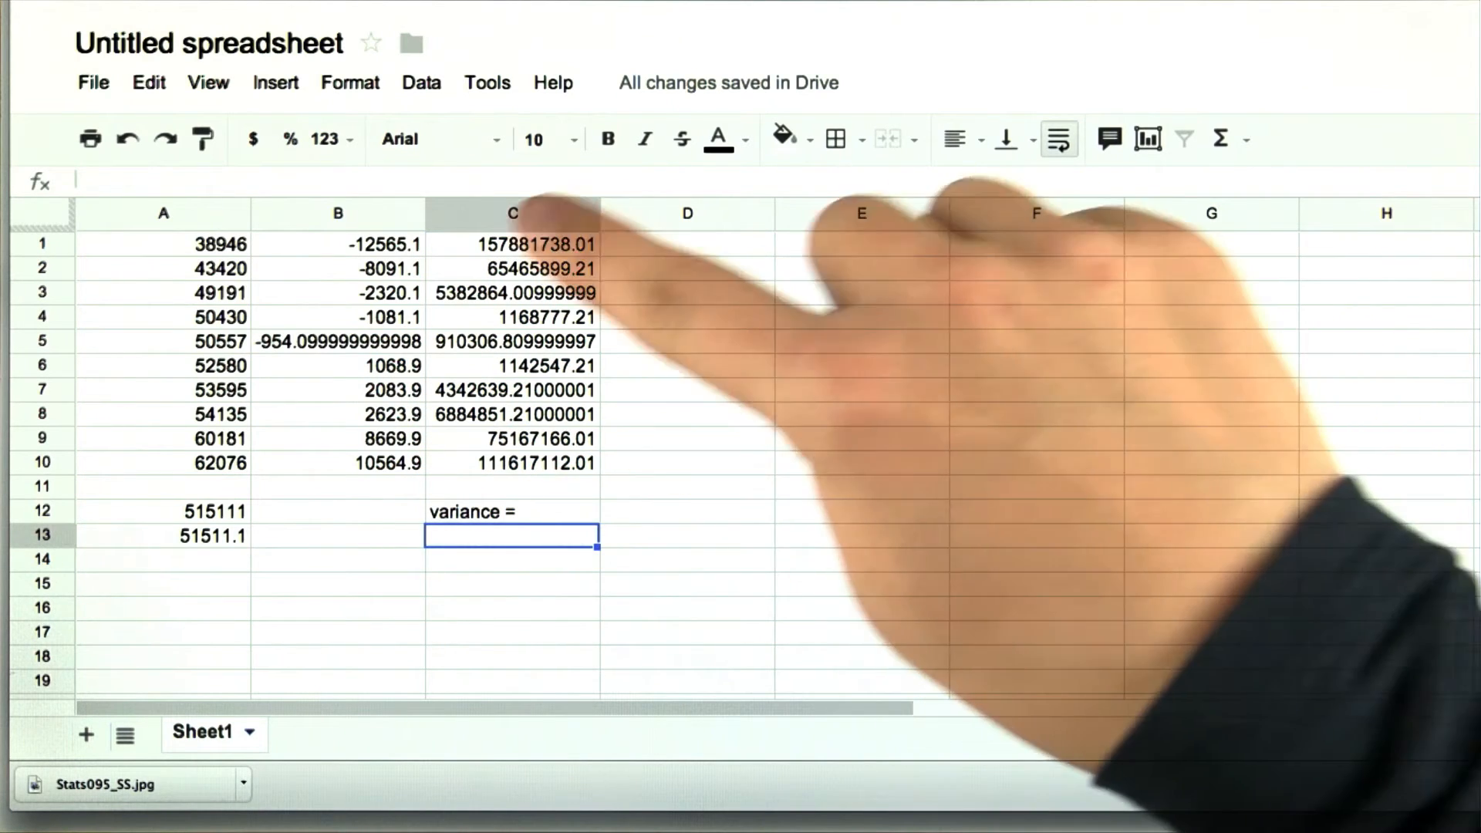
# - Try =average(c1:c10), then enter =sum(c1:c10)/10 in C13 for variance 42996390.09
pyautogui.write('=')
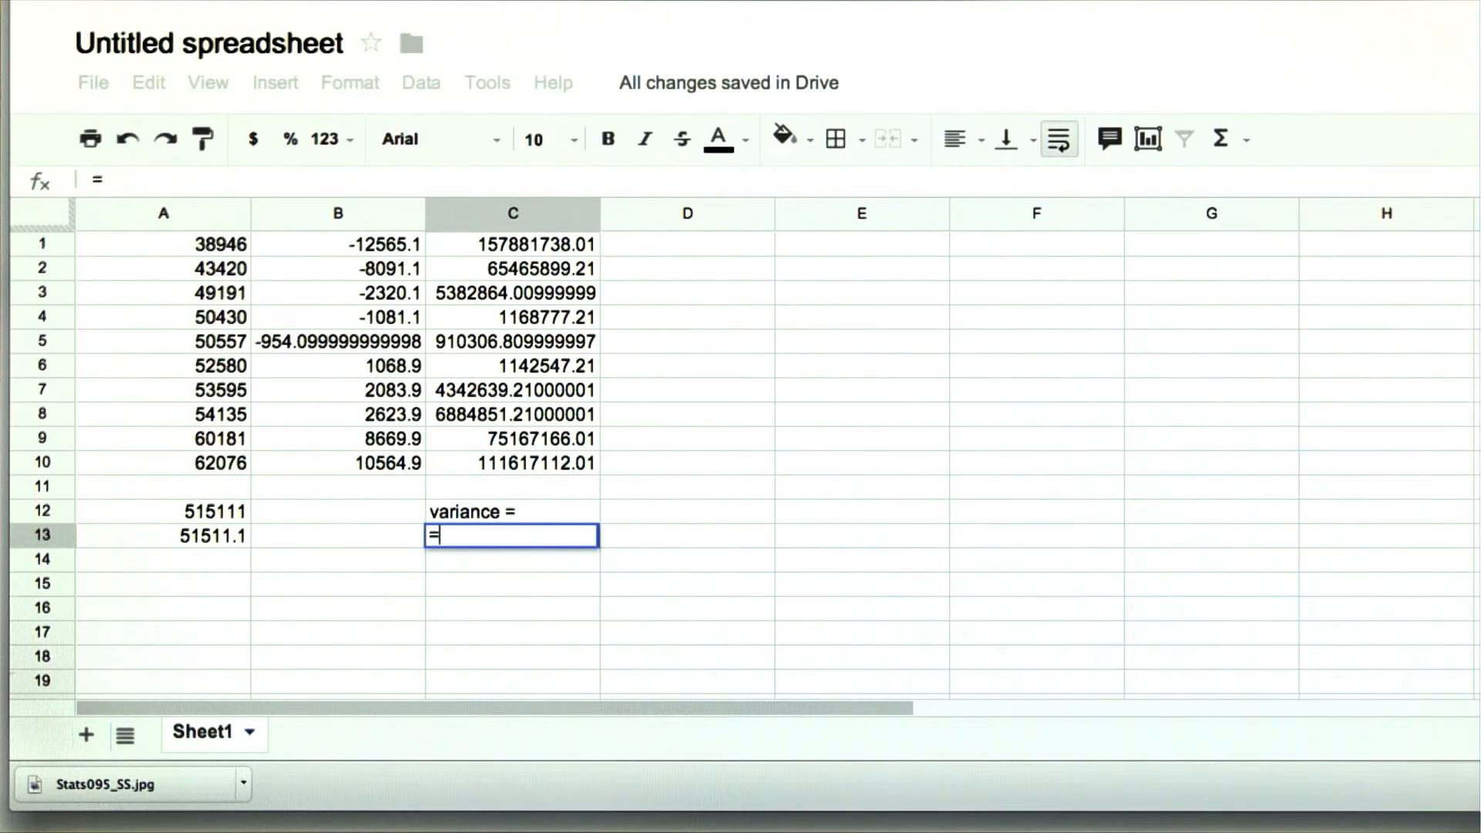
pyautogui.write('average(')
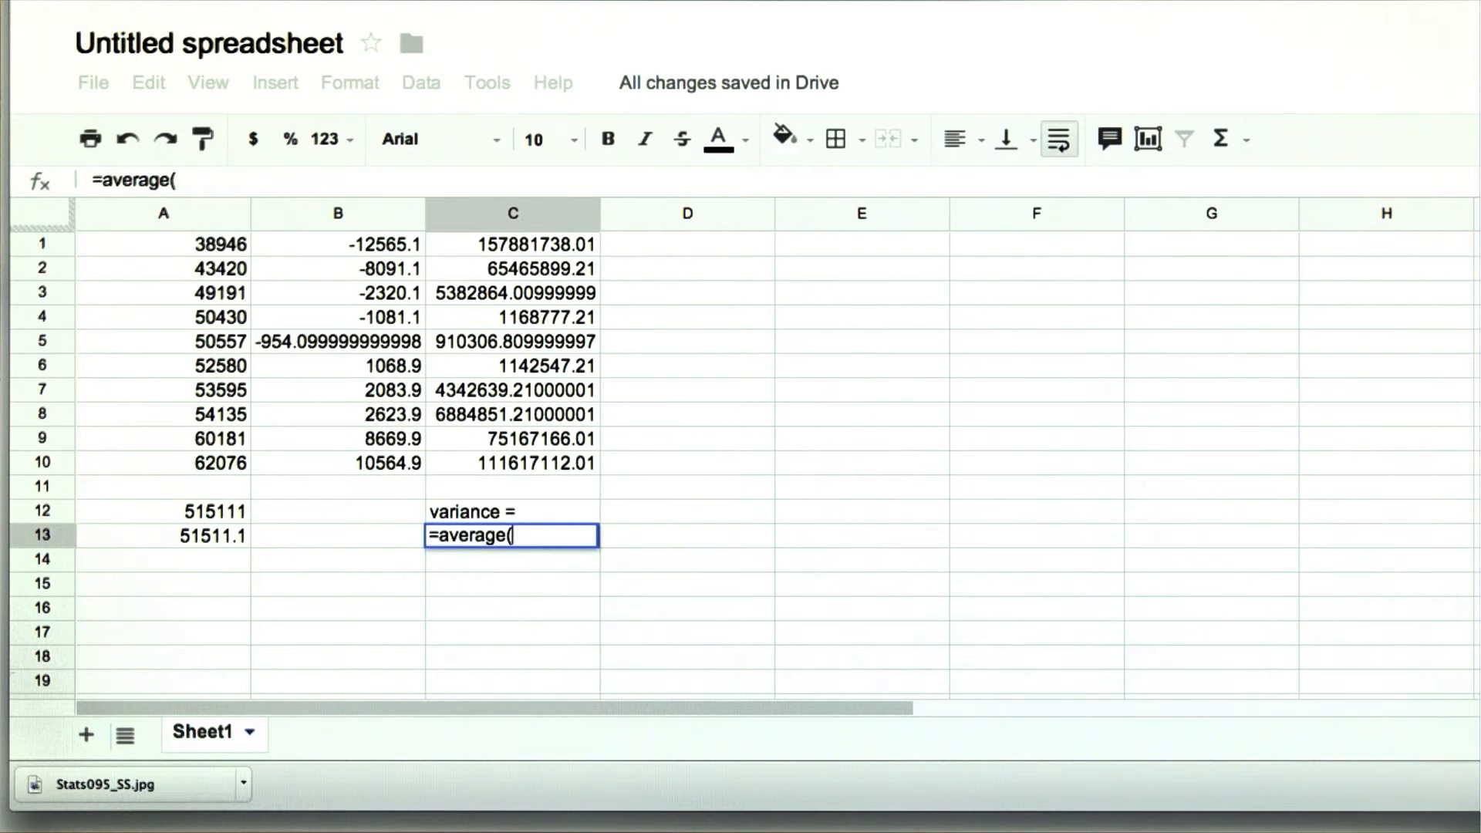
pyautogui.write('c1:')
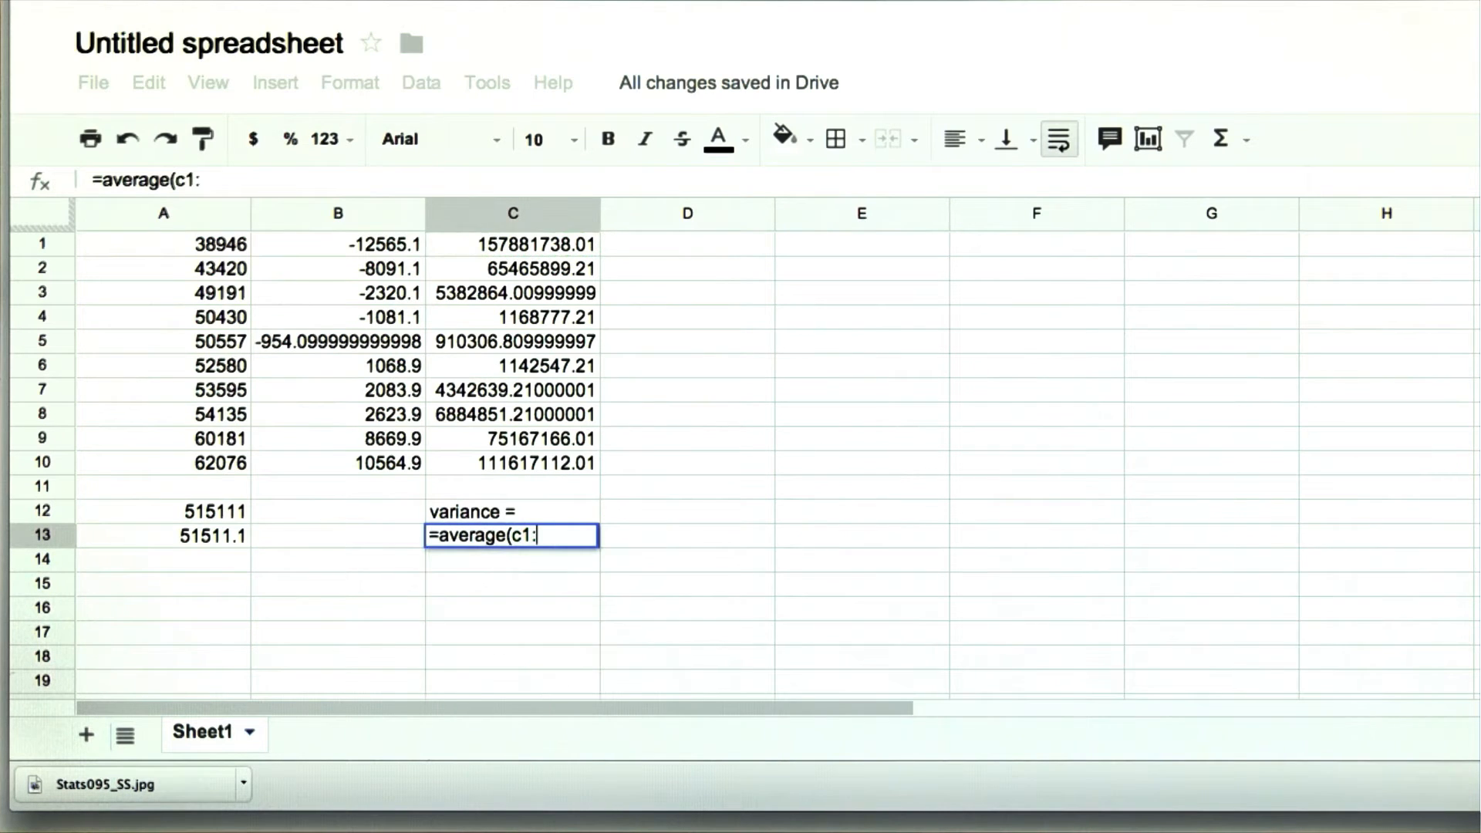
pyautogui.write('c10')
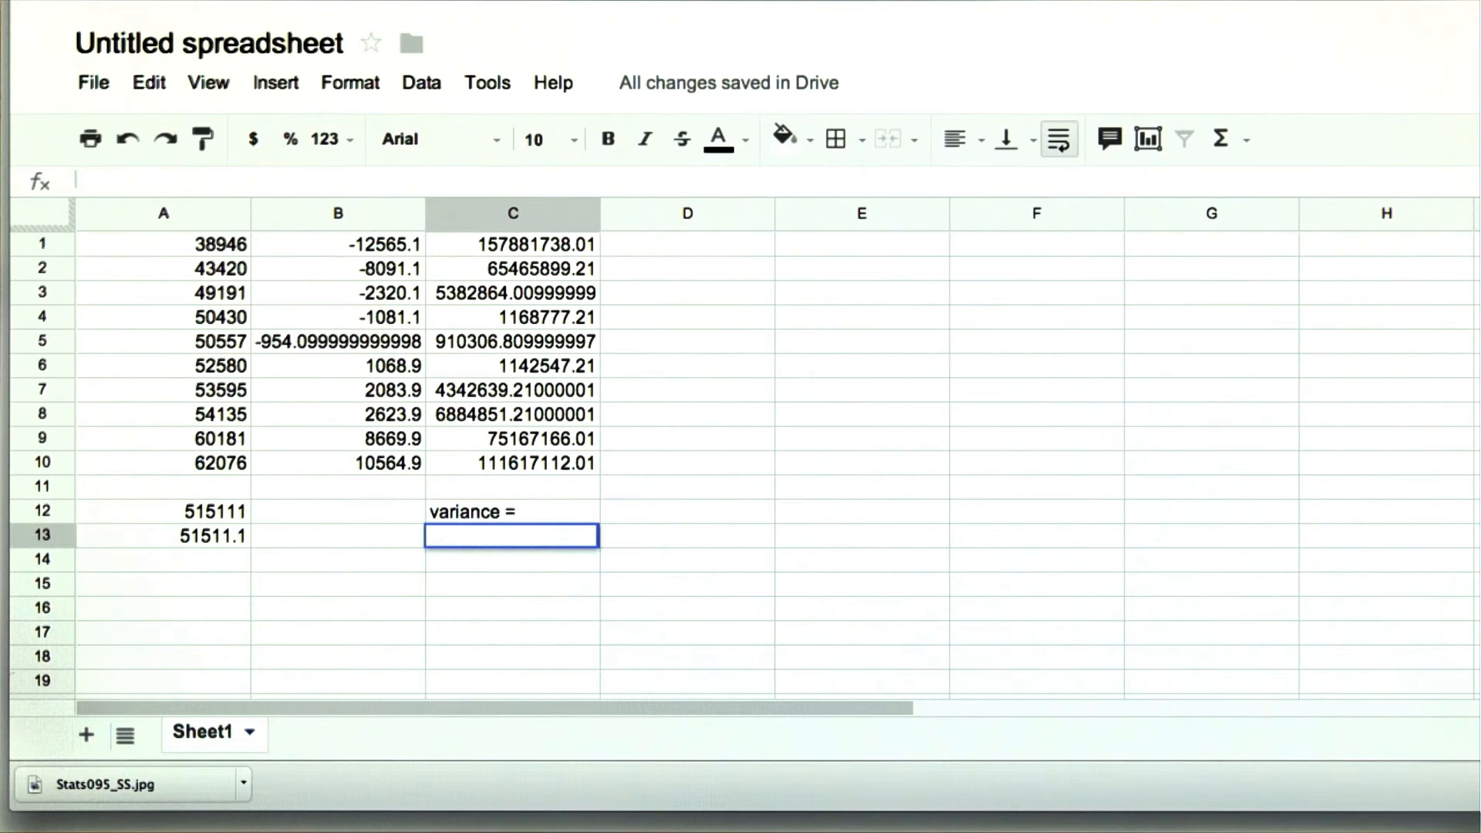
pyautogui.write('=sum(')
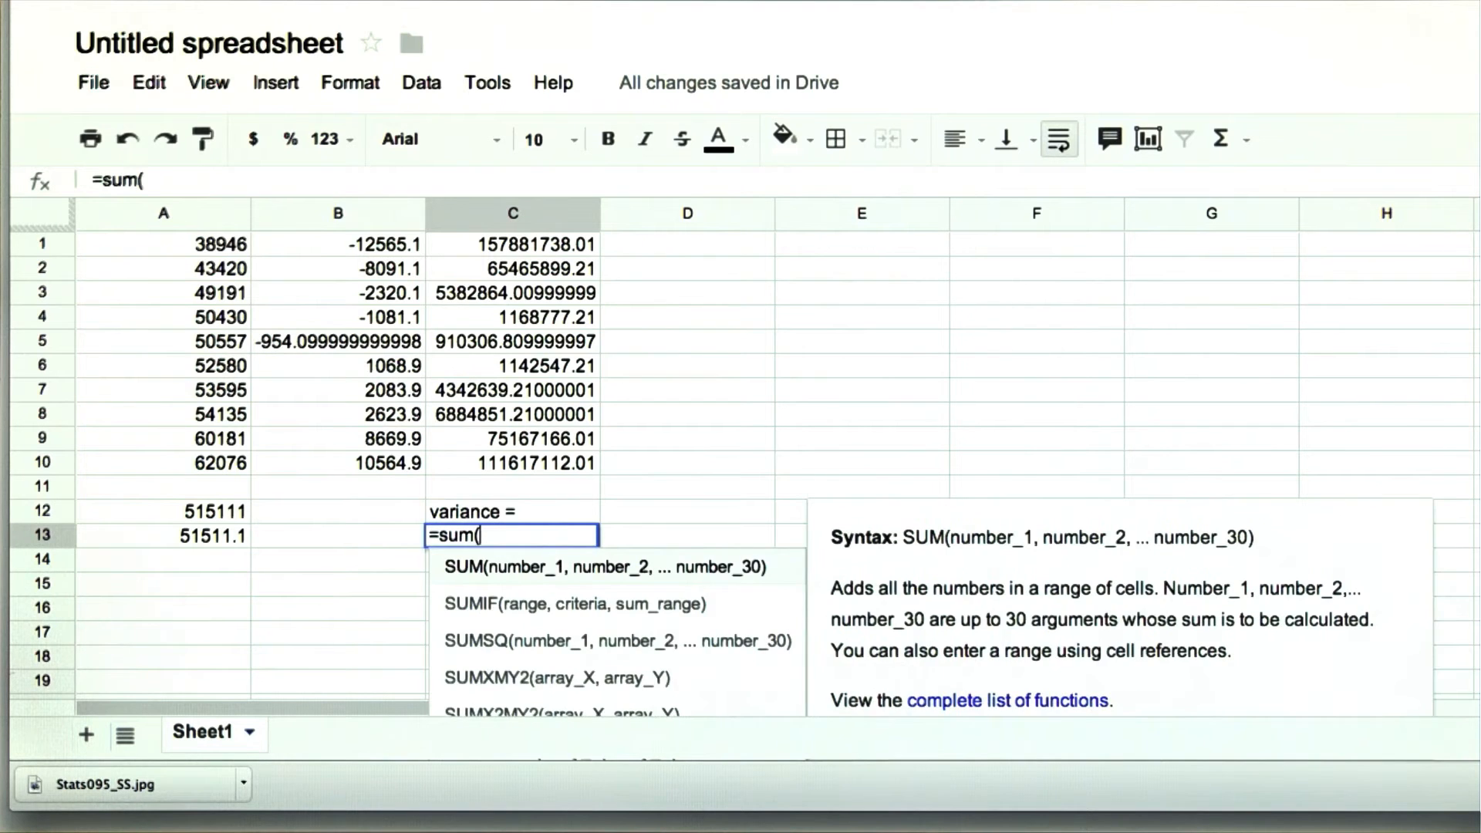
pyautogui.write('c1:c10')
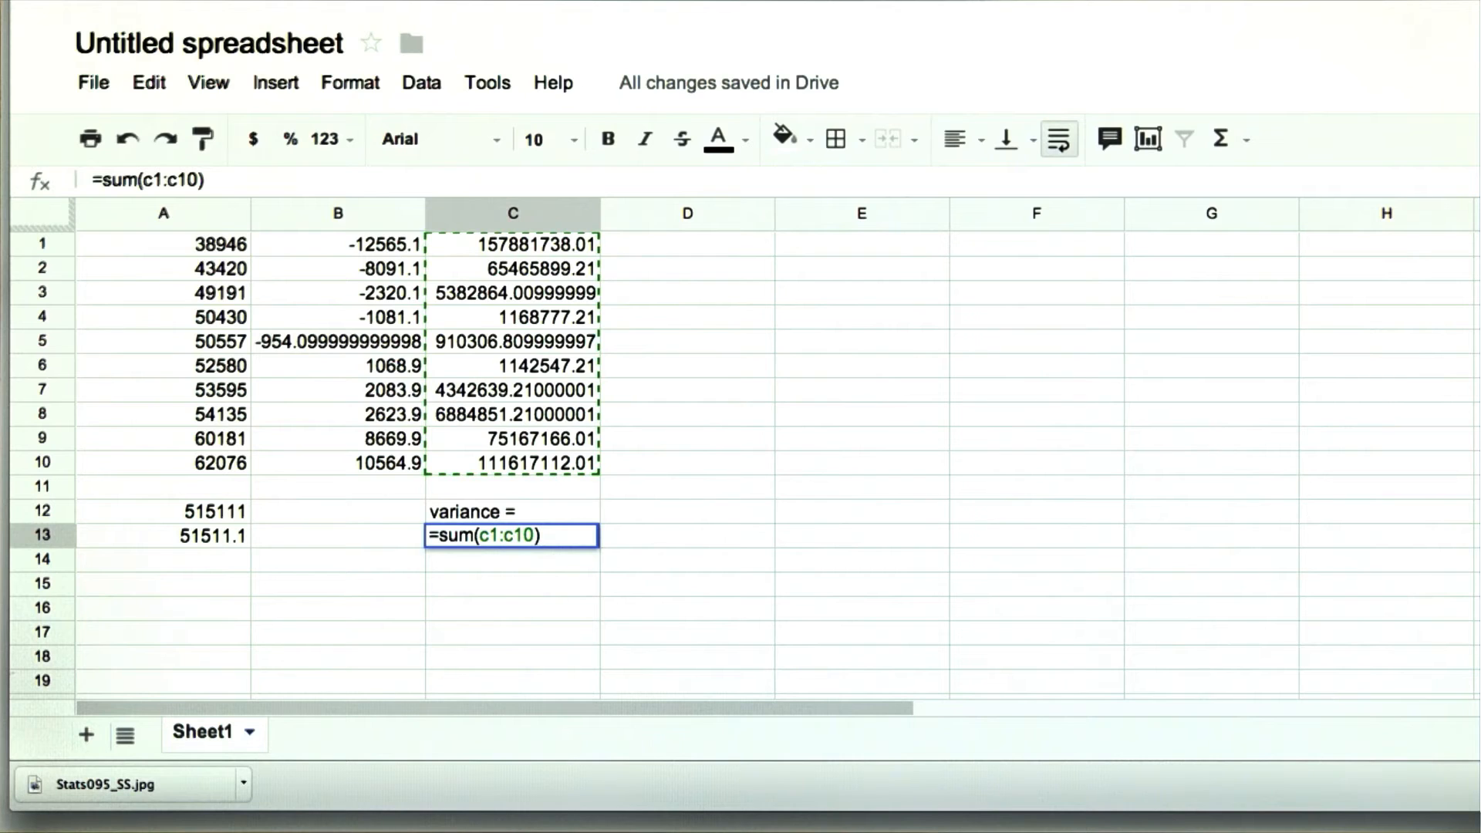
pyautogui.write('/')
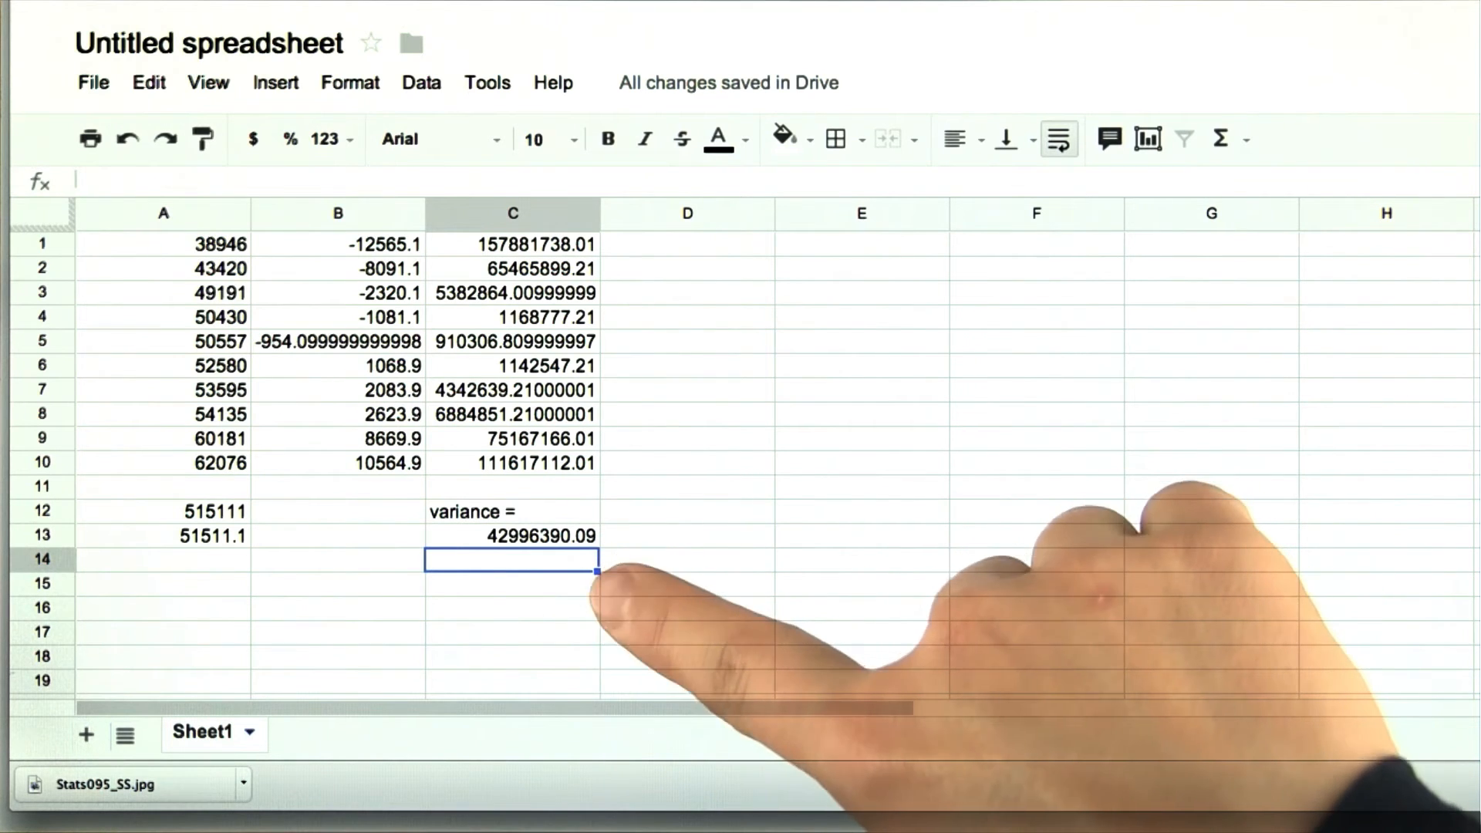
# - Label C14 'standard deviation =', enter =sqrt(c13) giving 6557.16, and mark B13 '<-- average'
pyautogui.write('standard deviation =')
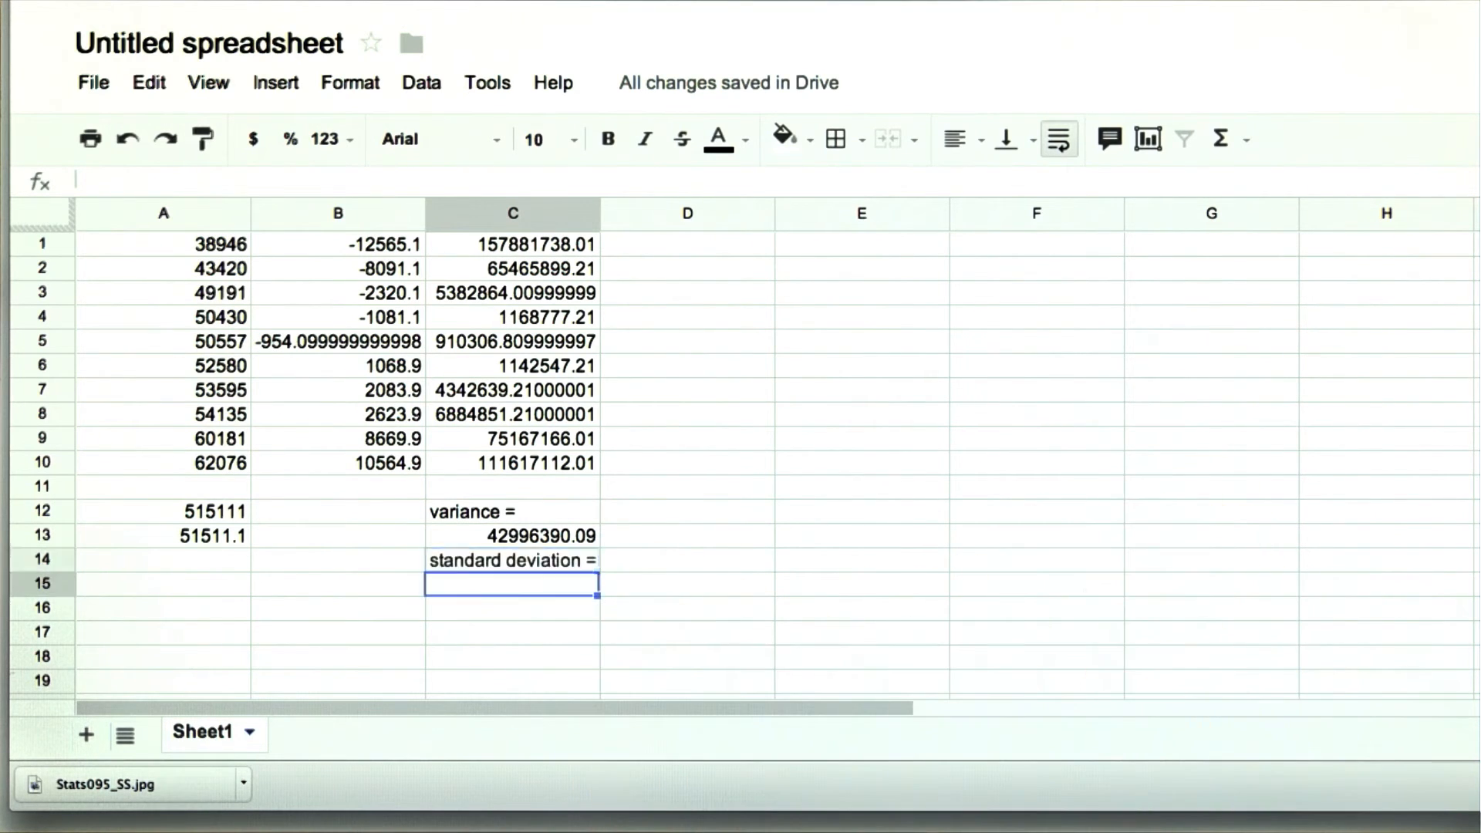
pyautogui.write('=sq')
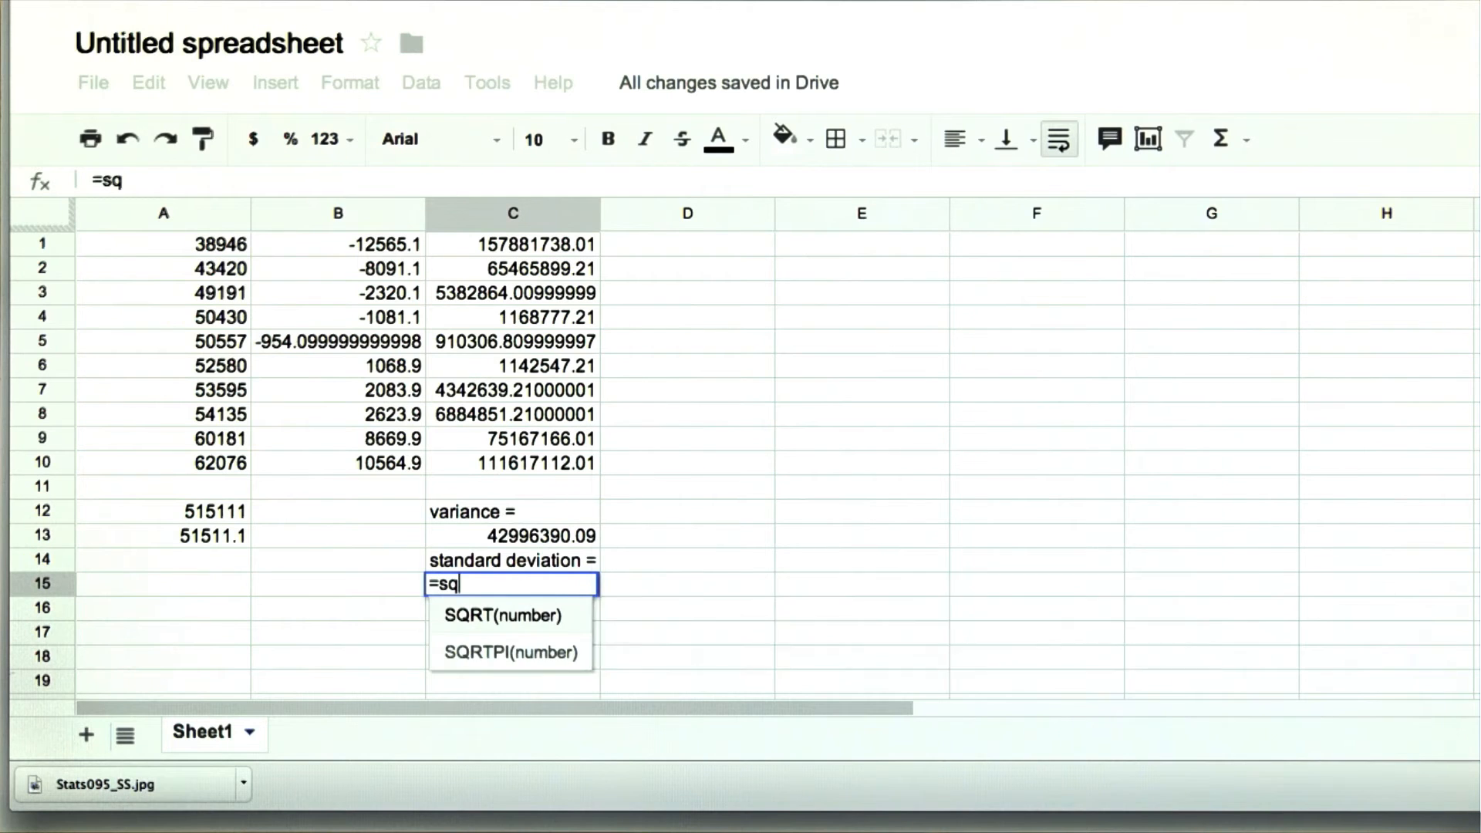
pyautogui.write('t(c13')
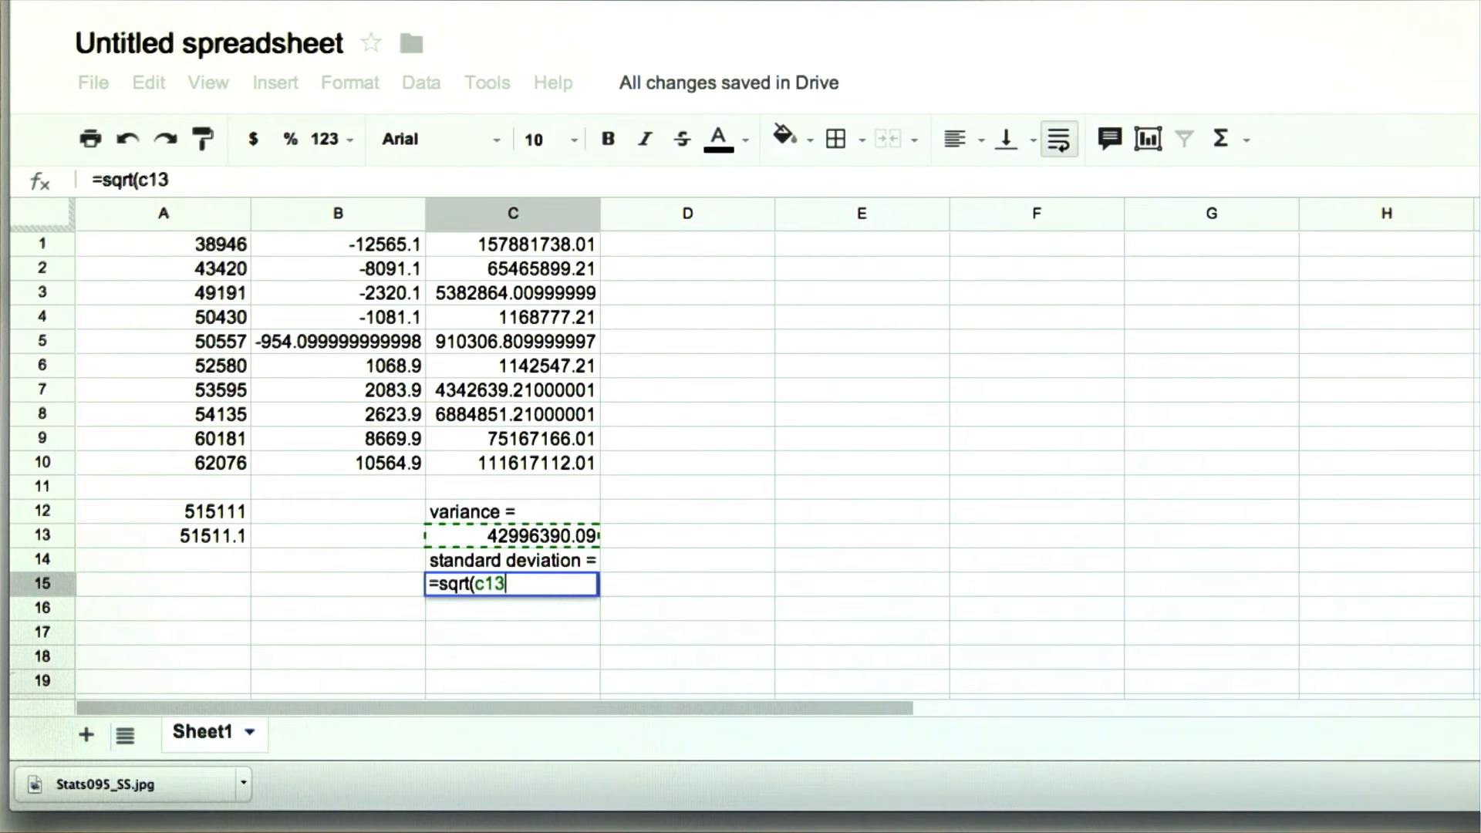
pyautogui.press('enter')
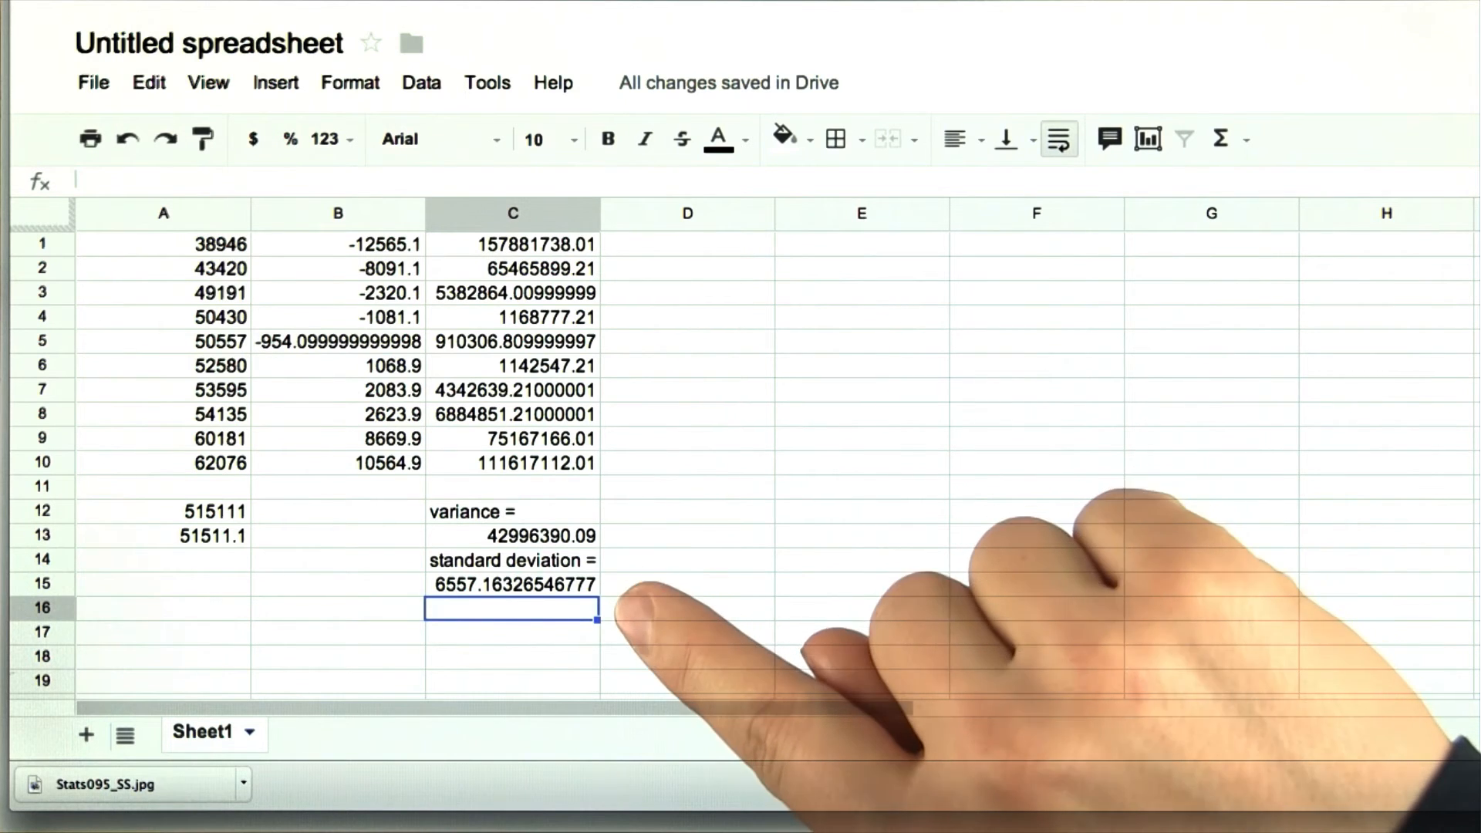
pyautogui.write('<-- average')
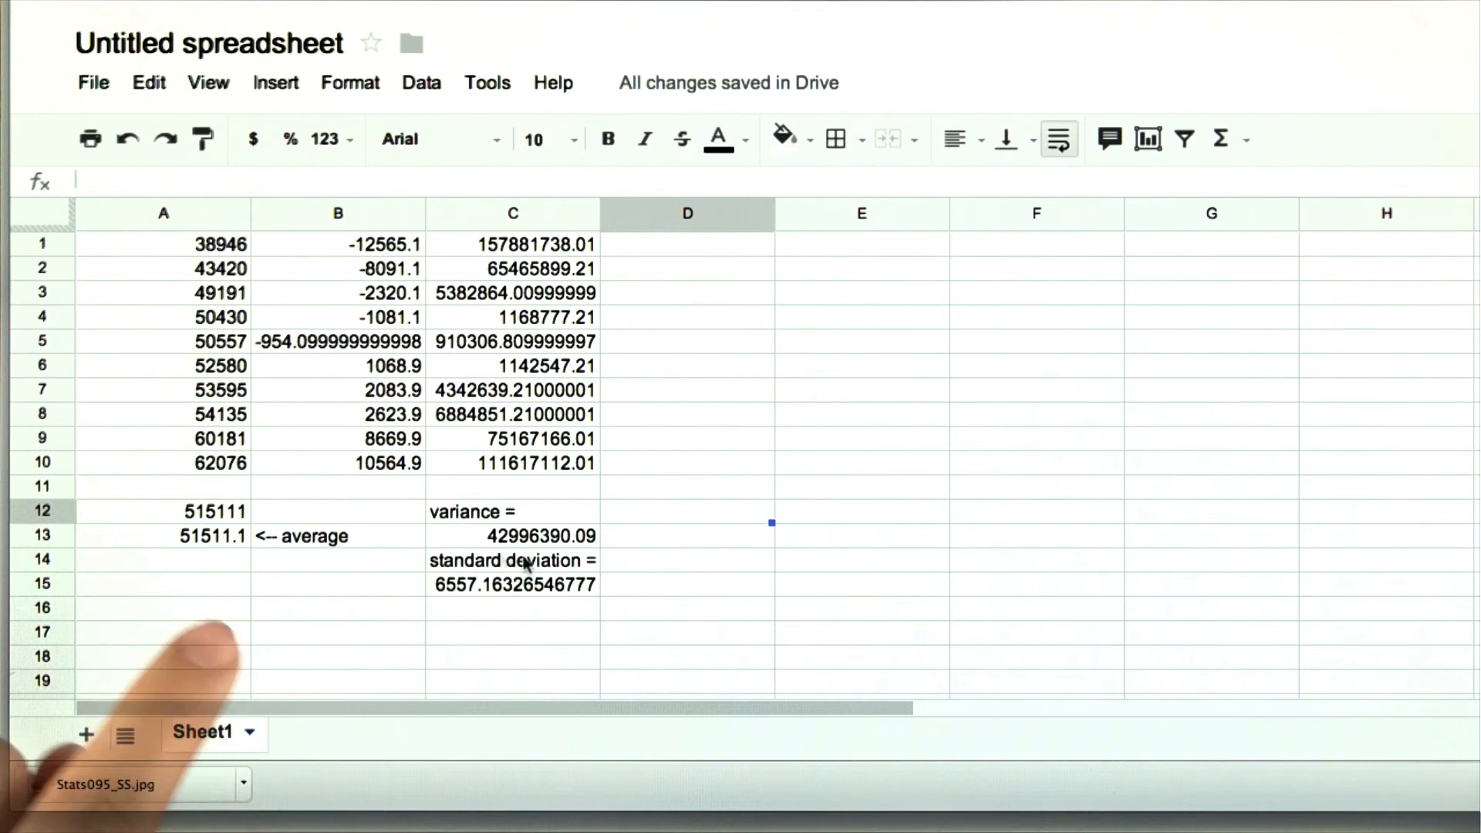
# - Finish =sqrt(C13), then start retyping B1's deviation formula with 515
pyautogui.write('=sqrt(C13)')
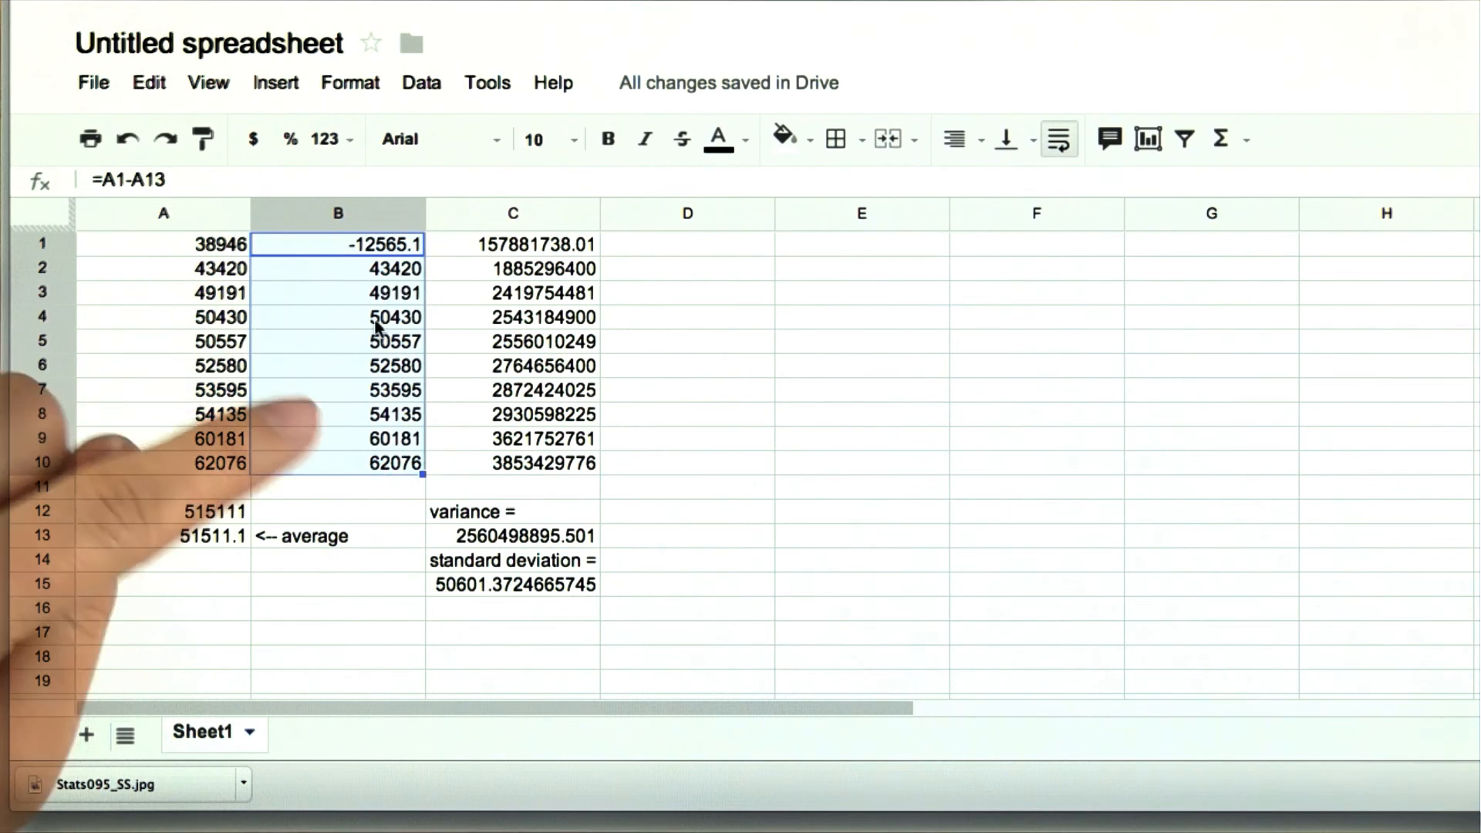
pyautogui.click(338, 316)
pyautogui.write('=A1-')
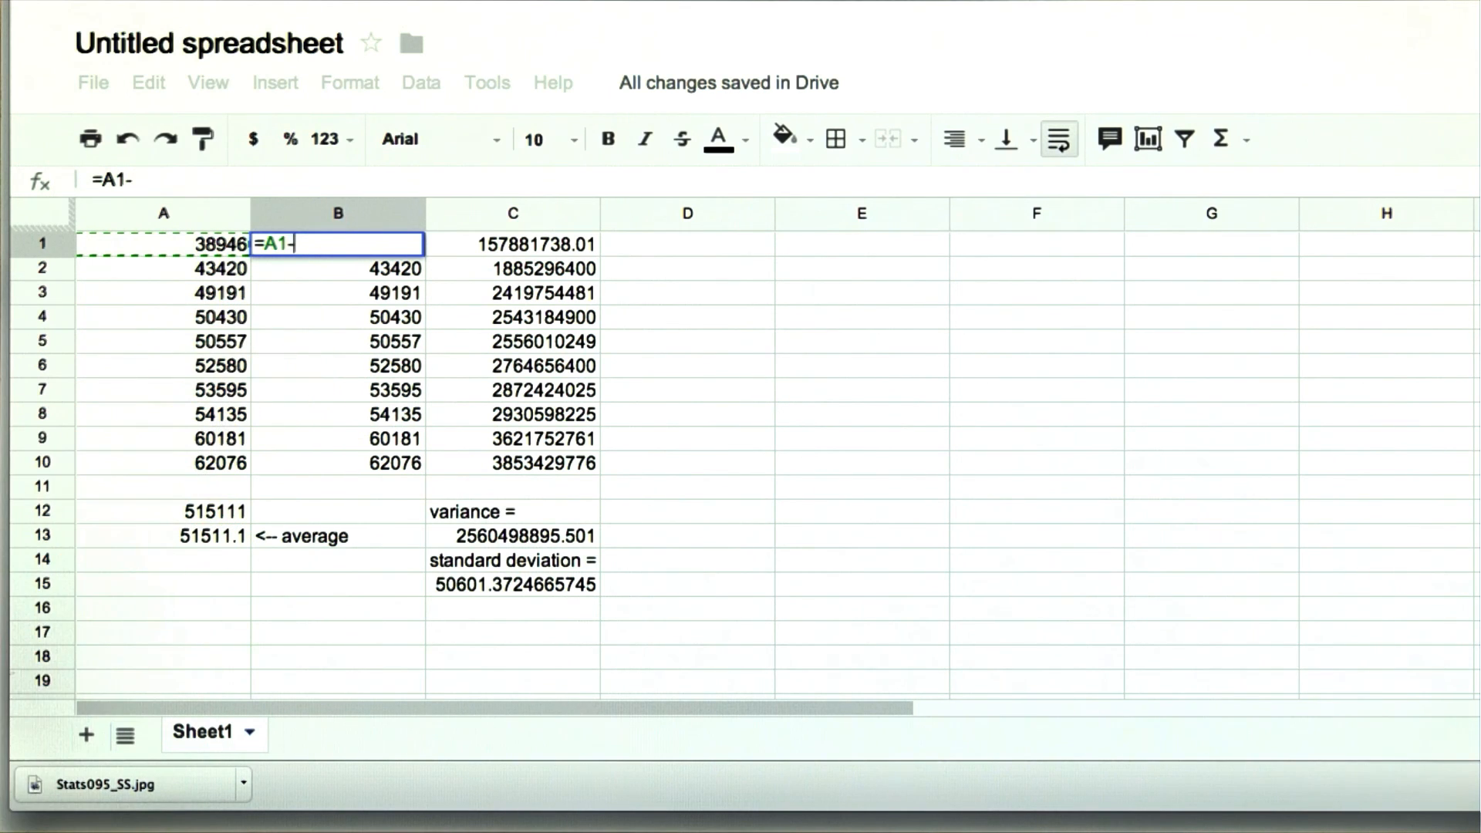
pyautogui.write('515')
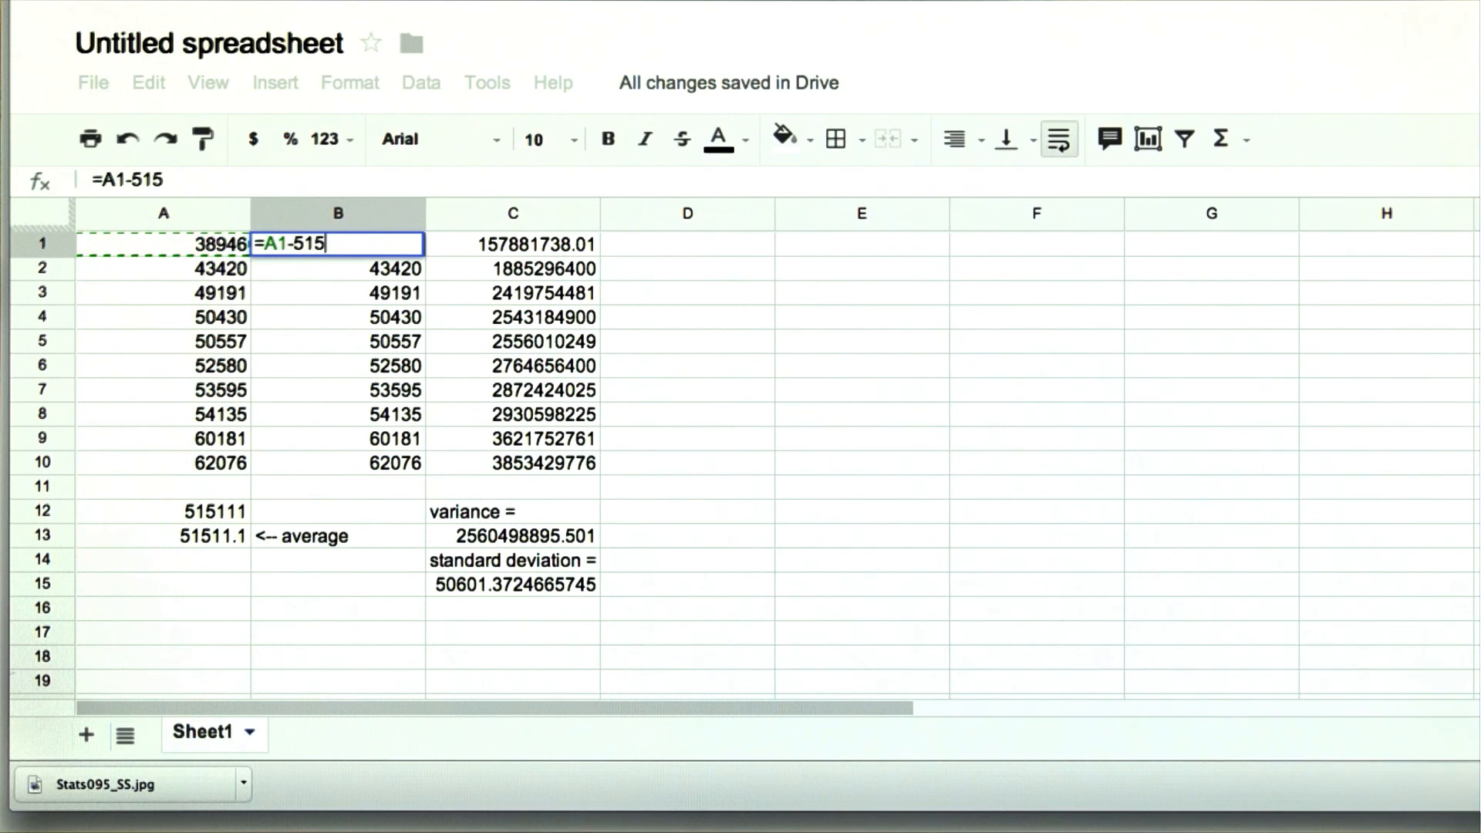